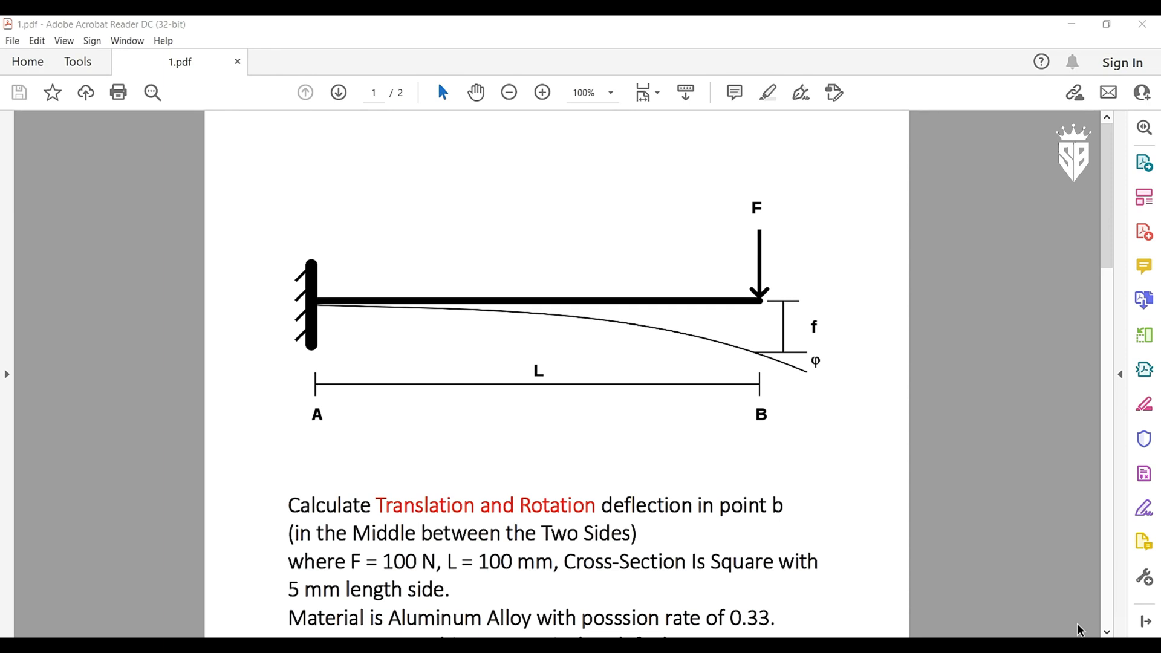
mouse_move(1065, 636)
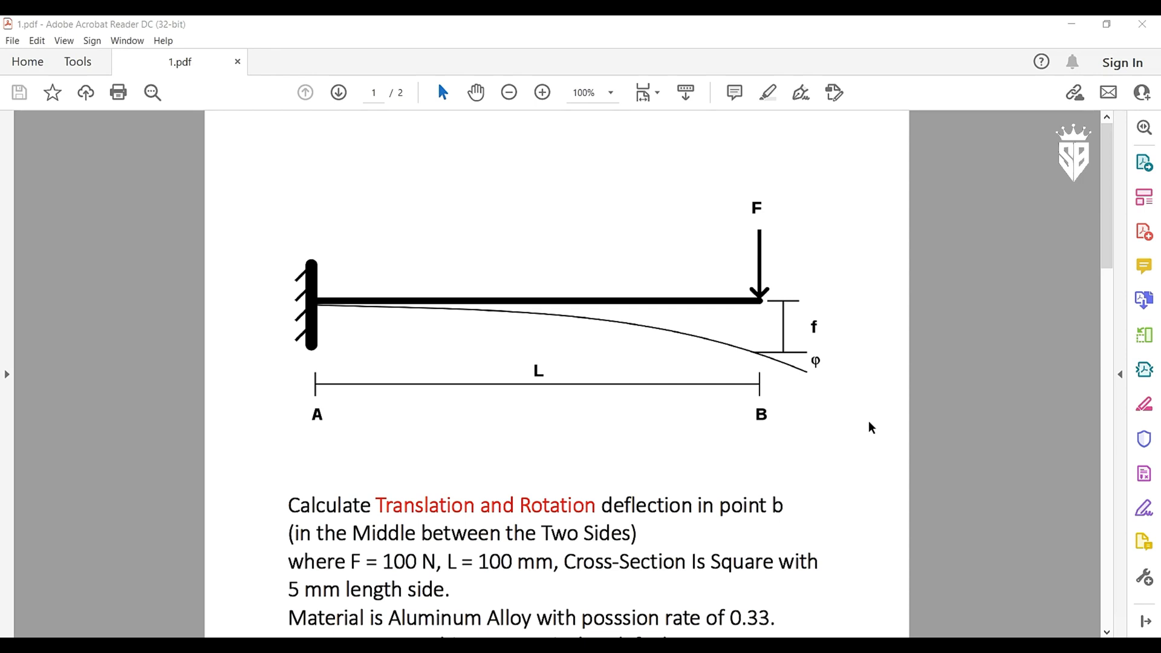
Extrude the 100 by 5 mm rectangle profile into a solid square-section beam
scroll(down, 3)
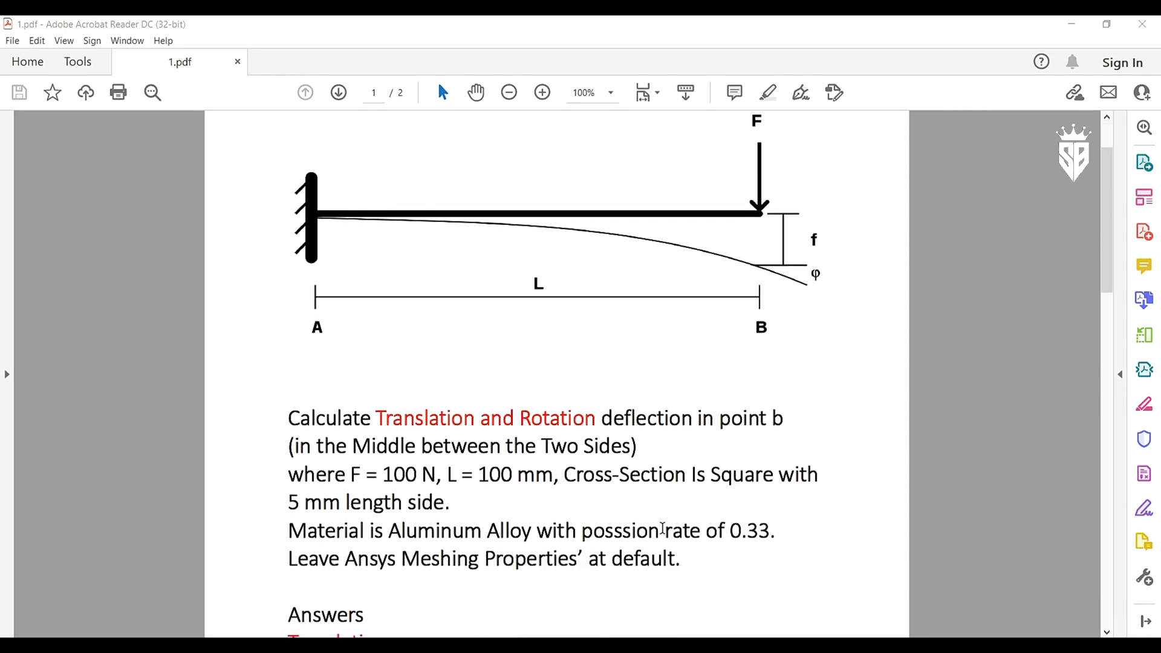
drag(464, 475, 557, 474)
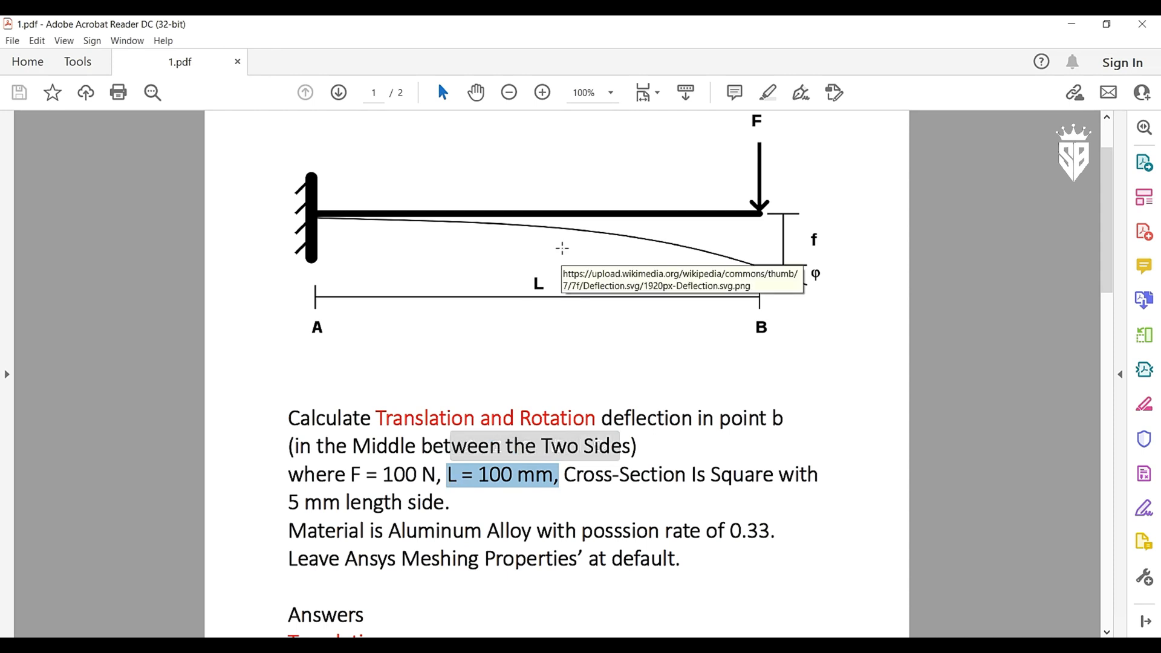
mouse_move(839, 324)
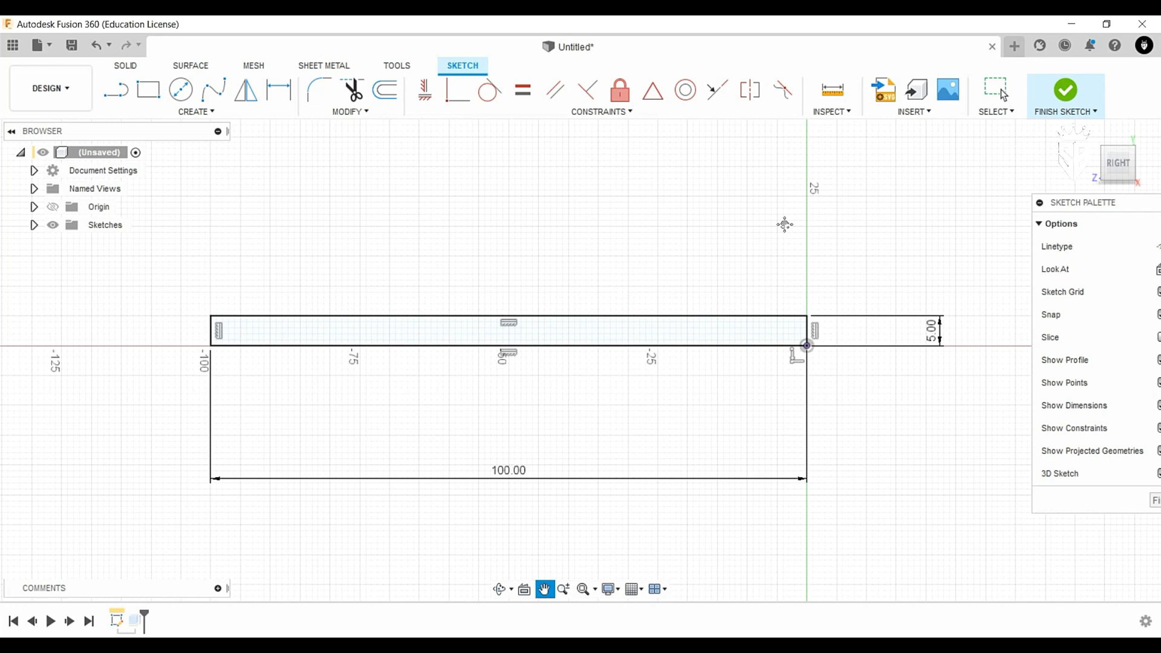
click(1065, 90)
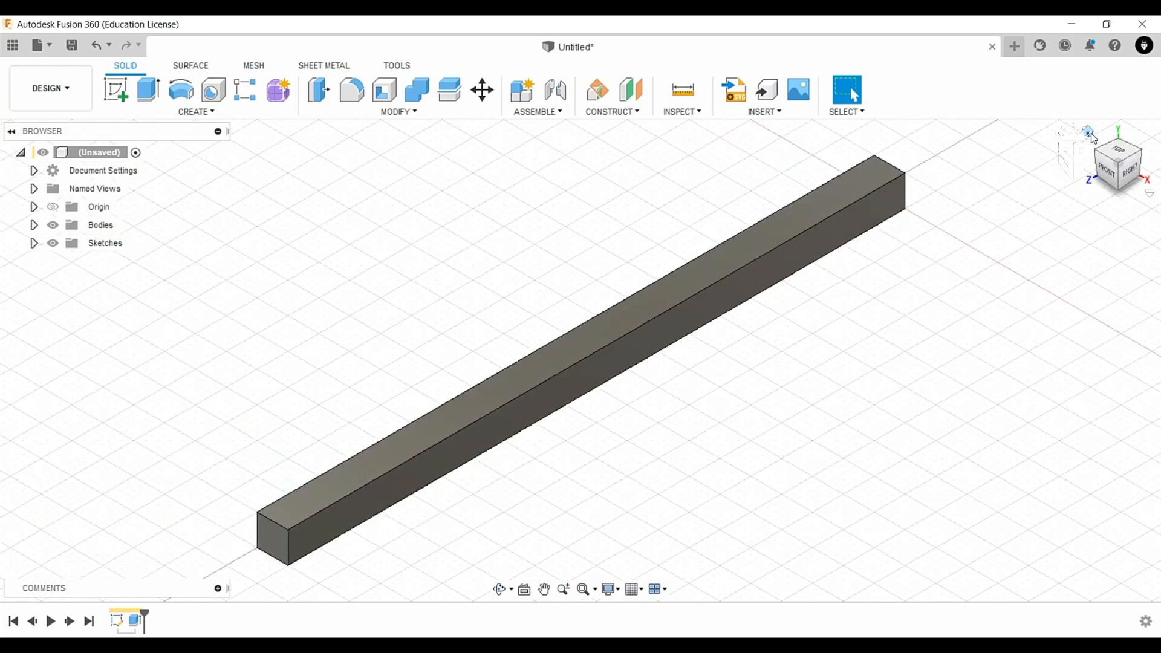
mouse_move(1012, 108)
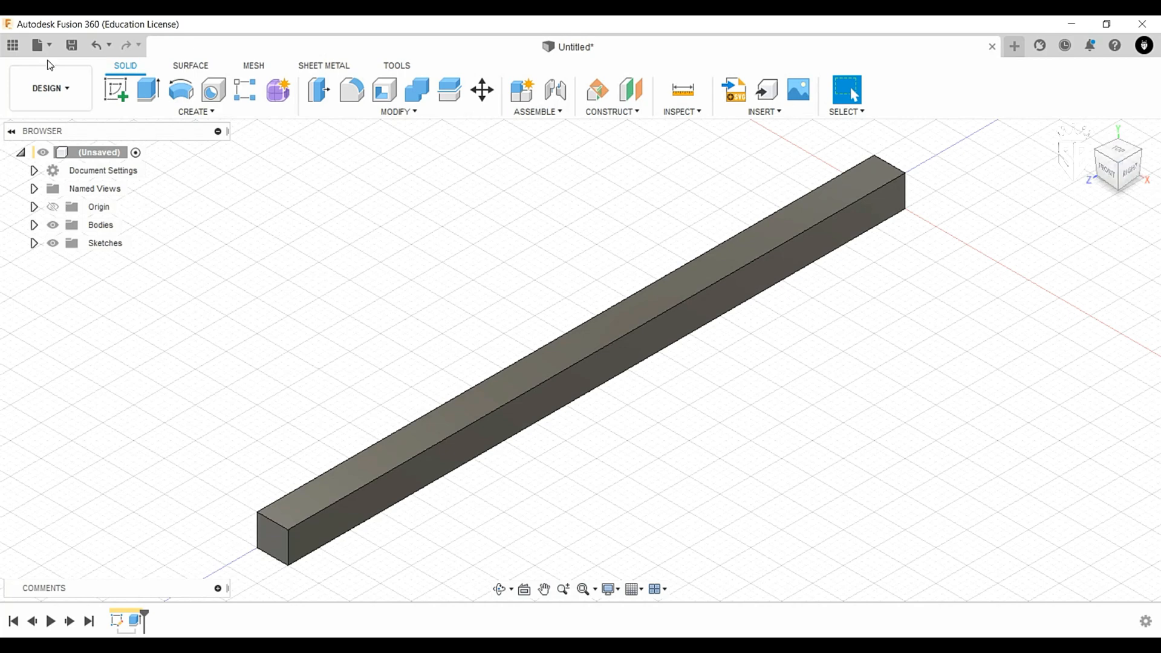
Export the beam design as a STEP file named Untitled
click(37, 45)
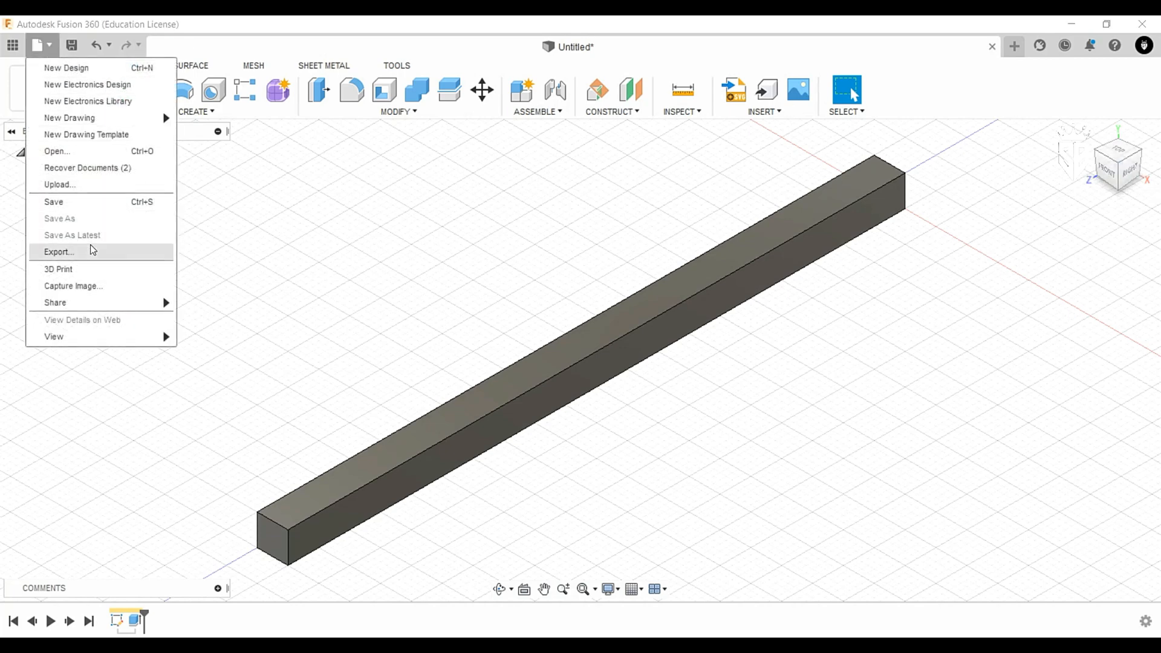
click(58, 251)
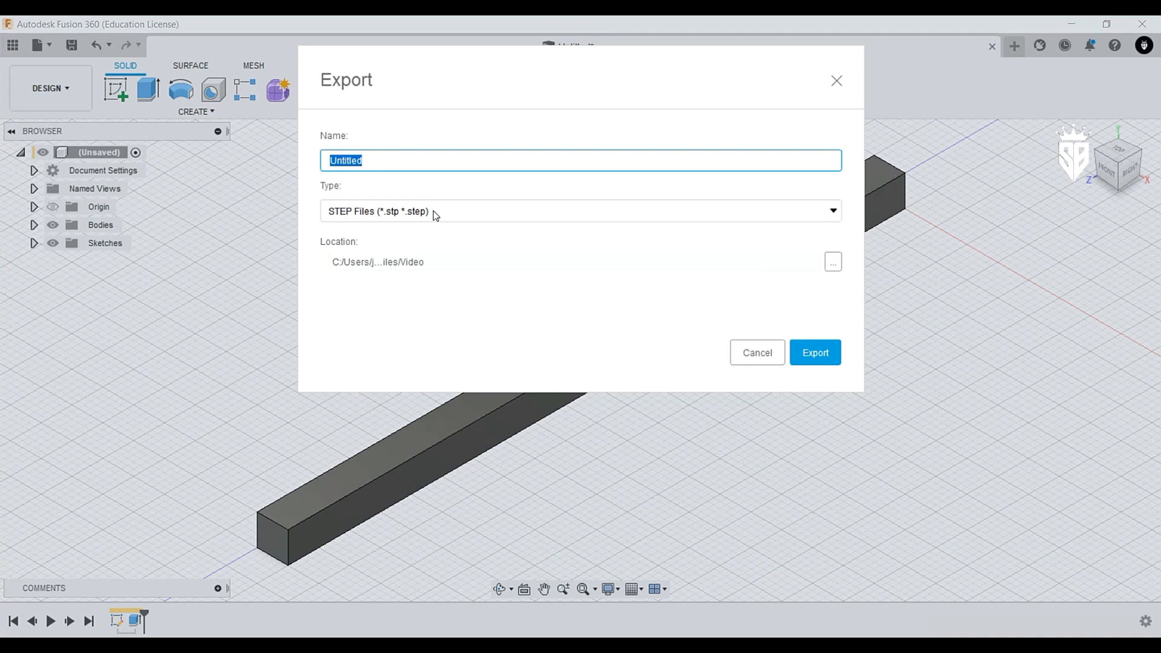
mouse_move(684, 311)
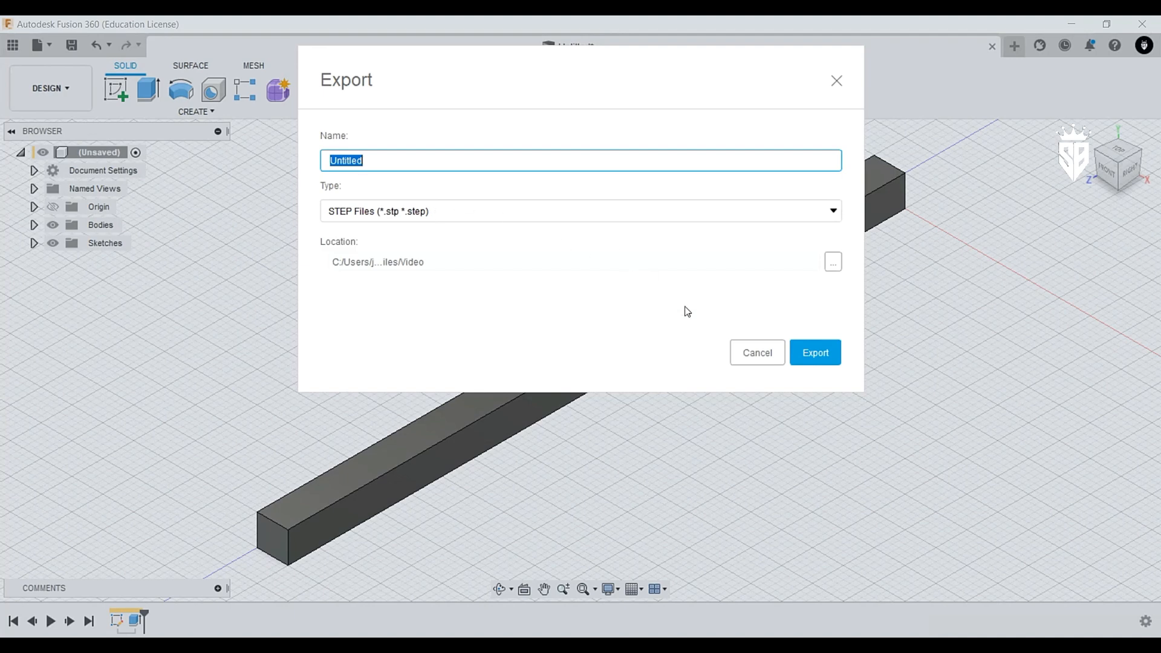
click(815, 352)
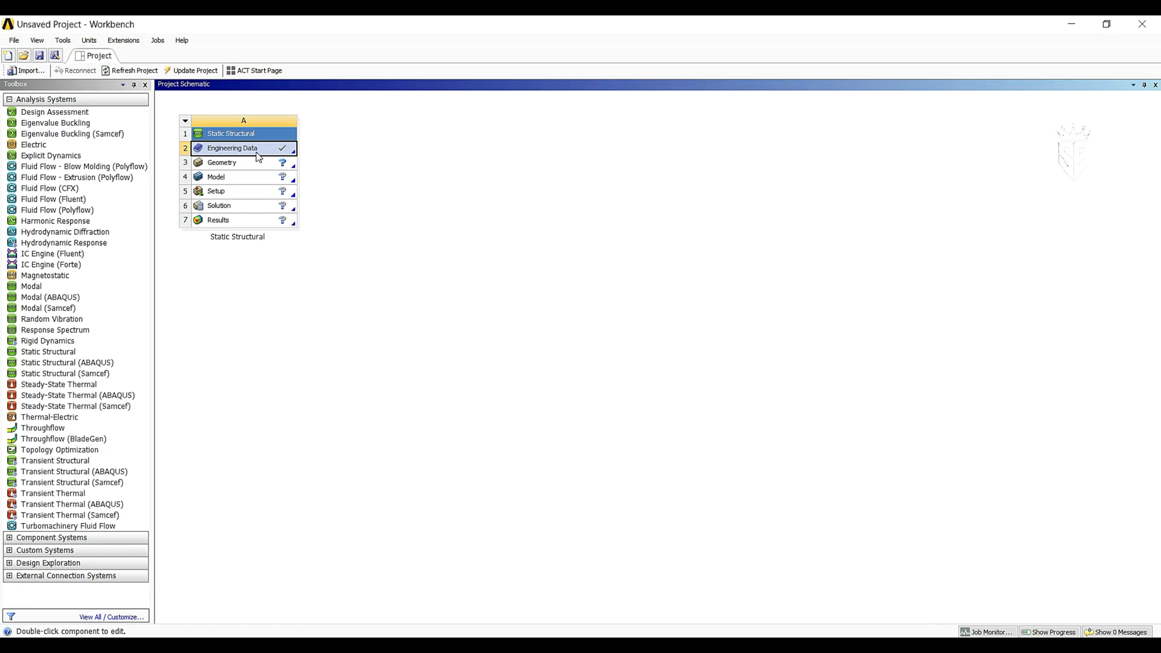
double_click(232, 148)
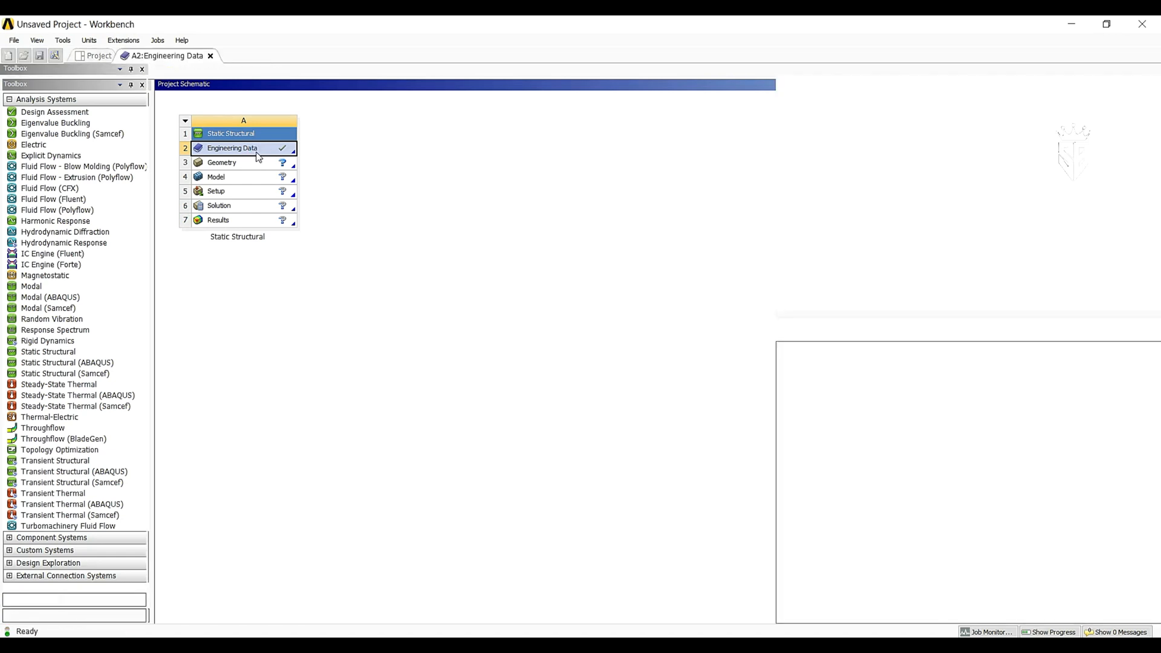
double_click(232, 147)
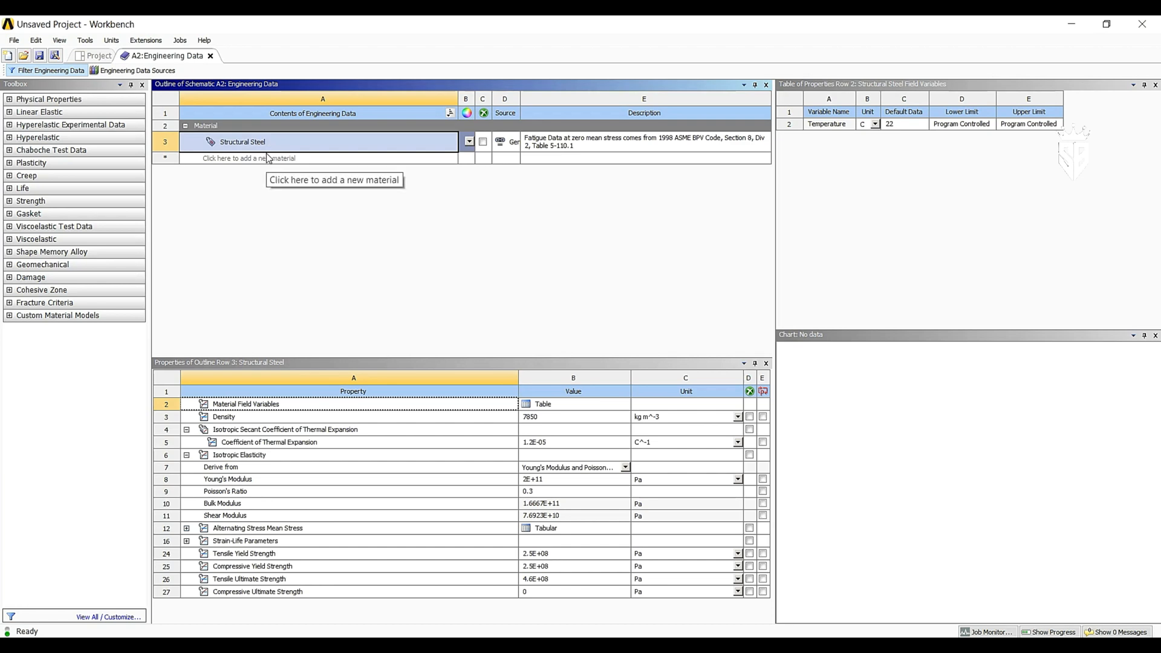
mouse_move(273, 162)
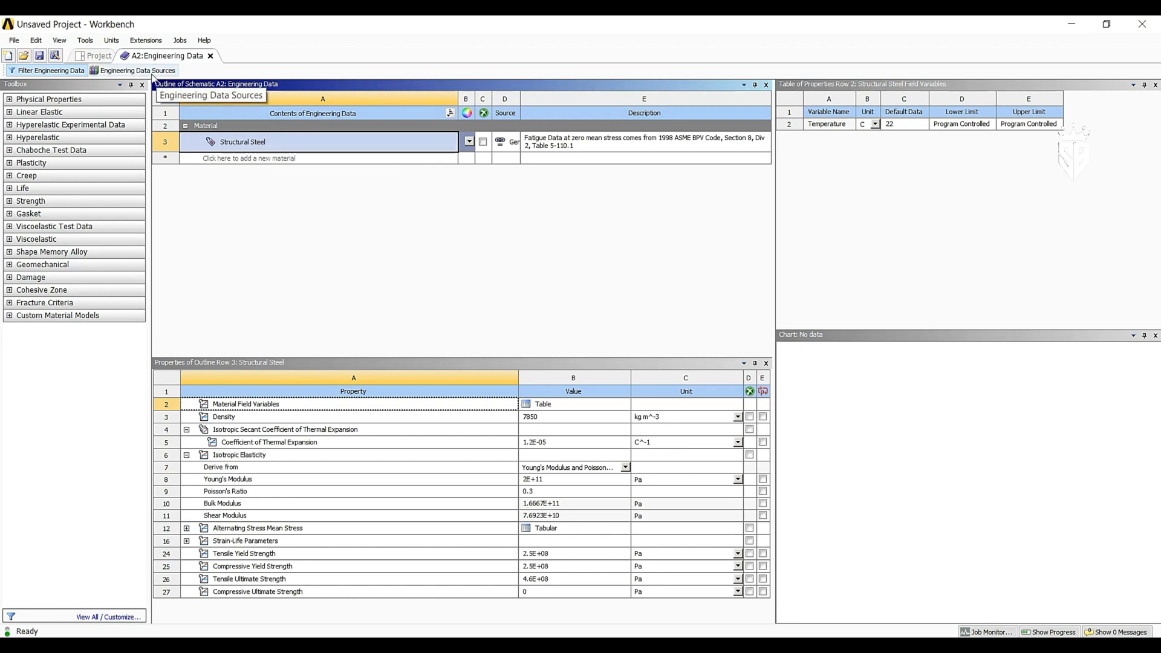
click(137, 69)
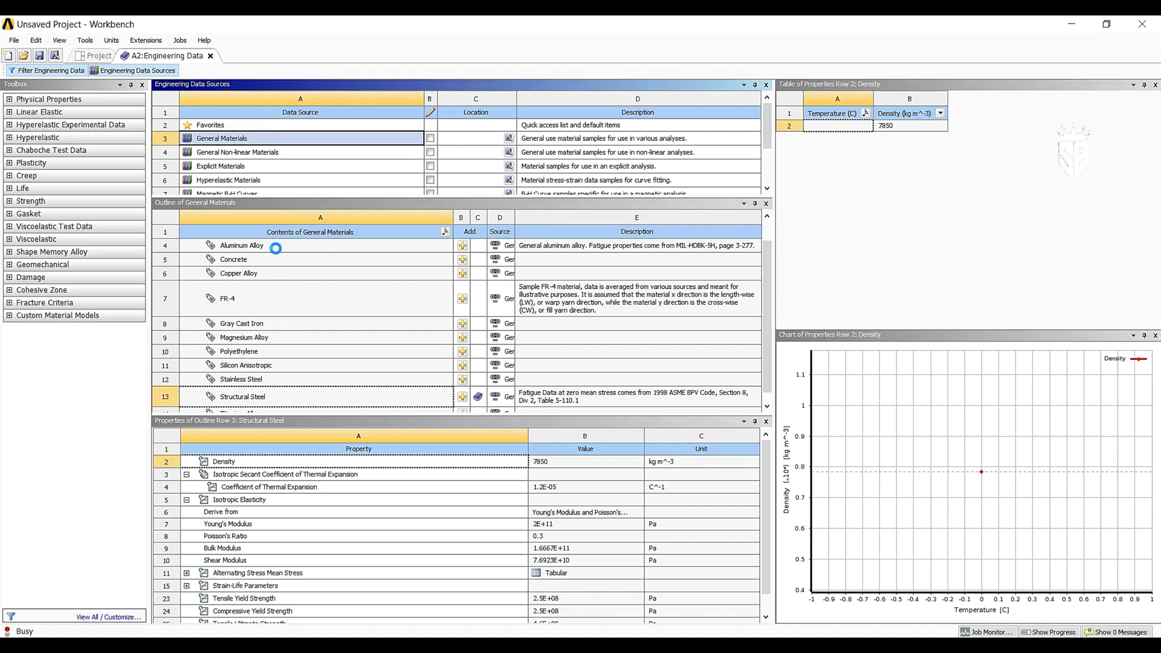
click(242, 245)
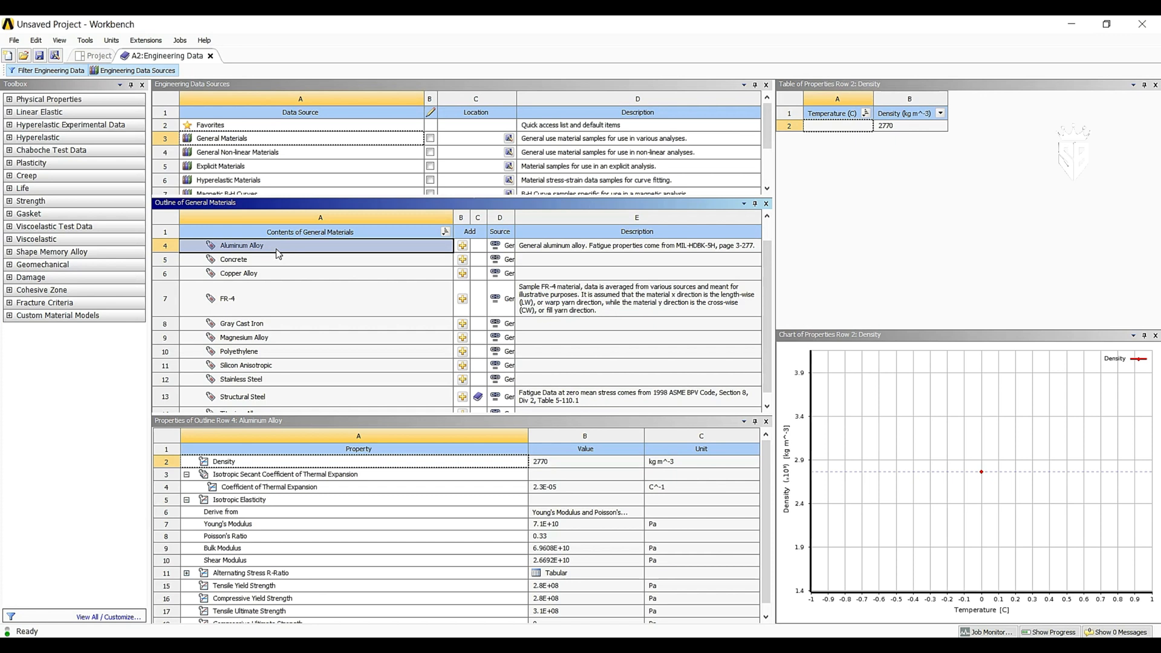
mouse_move(552, 534)
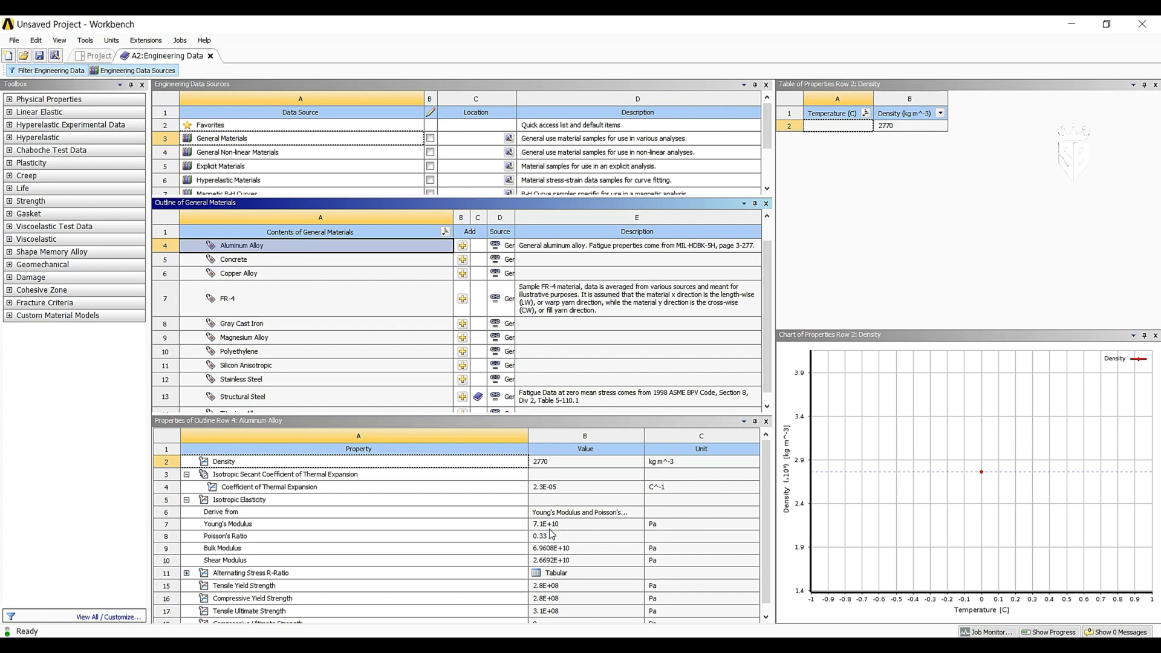
mouse_move(550, 535)
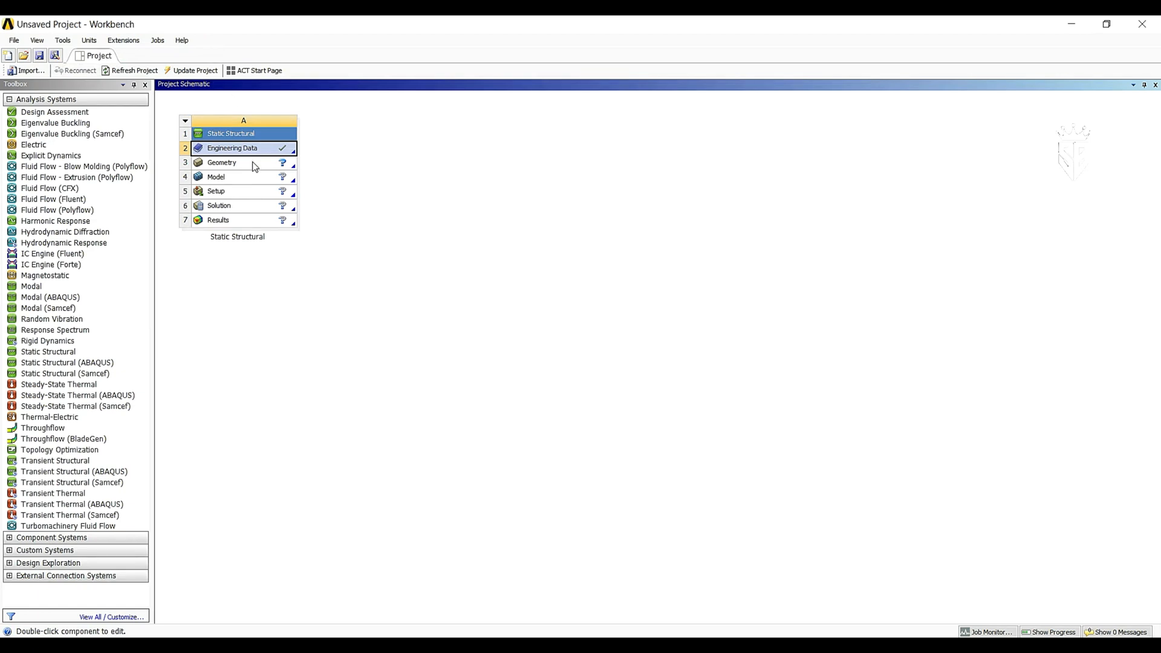
Import the beam STEP file into the Static Structural Geometry cell
click(222, 162)
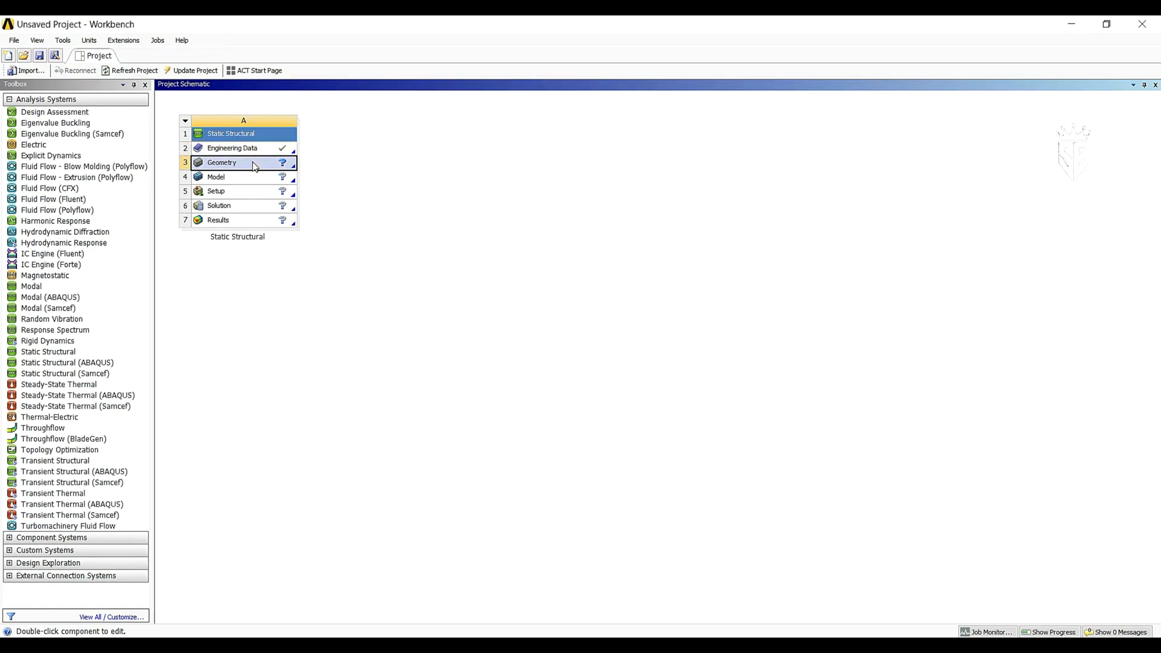
right_click(222, 163)
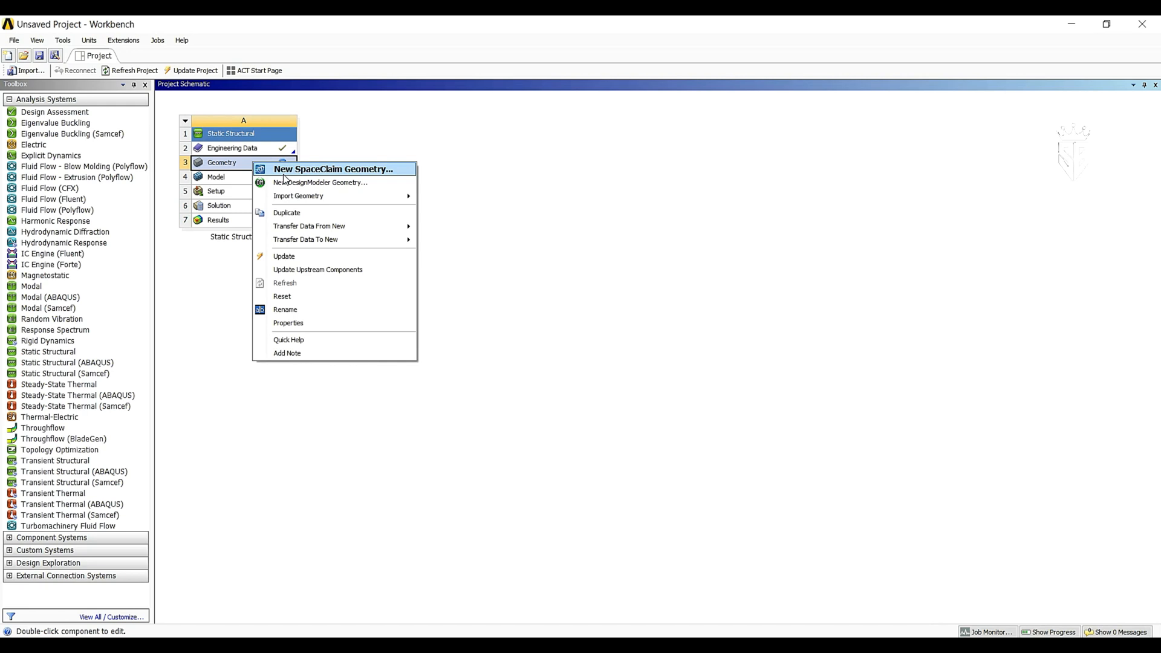
mouse_move(299, 195)
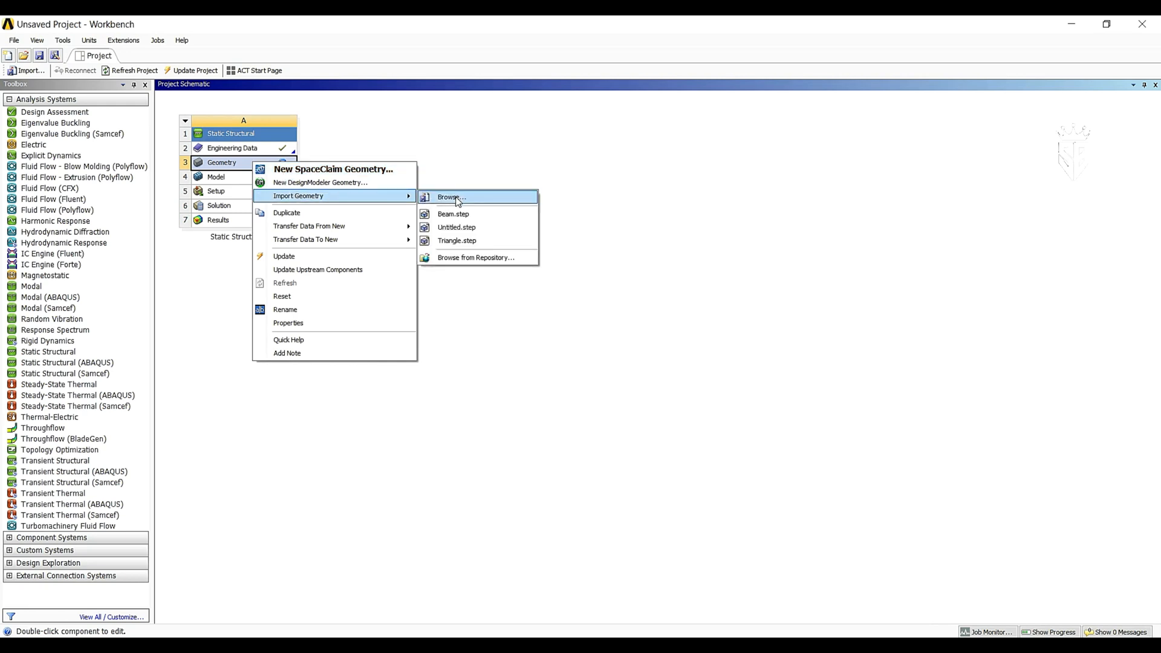
click(449, 197)
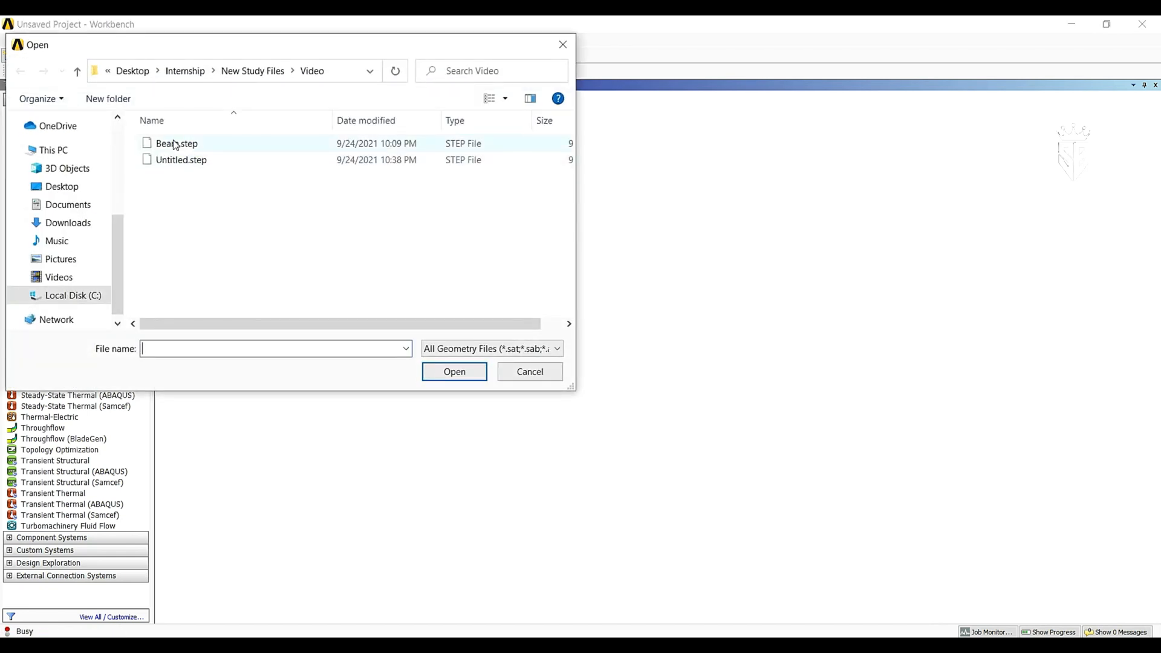
click(529, 371)
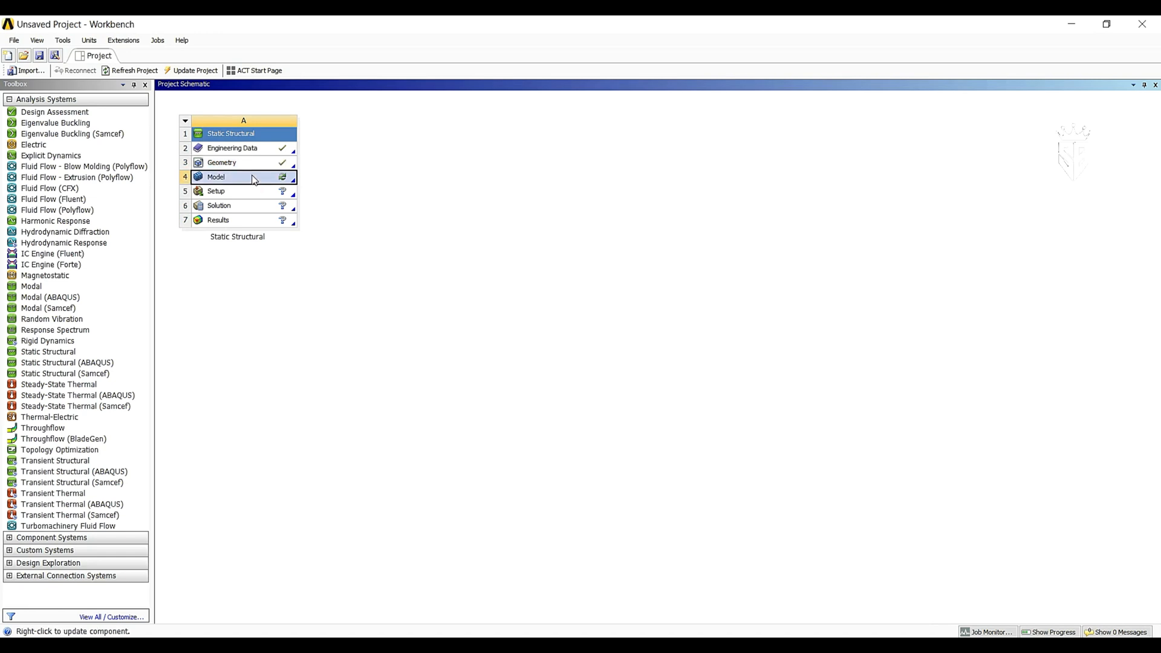
Open the model in Mechanical and change the beam body's material to Aluminum Alloy
double_click(215, 177)
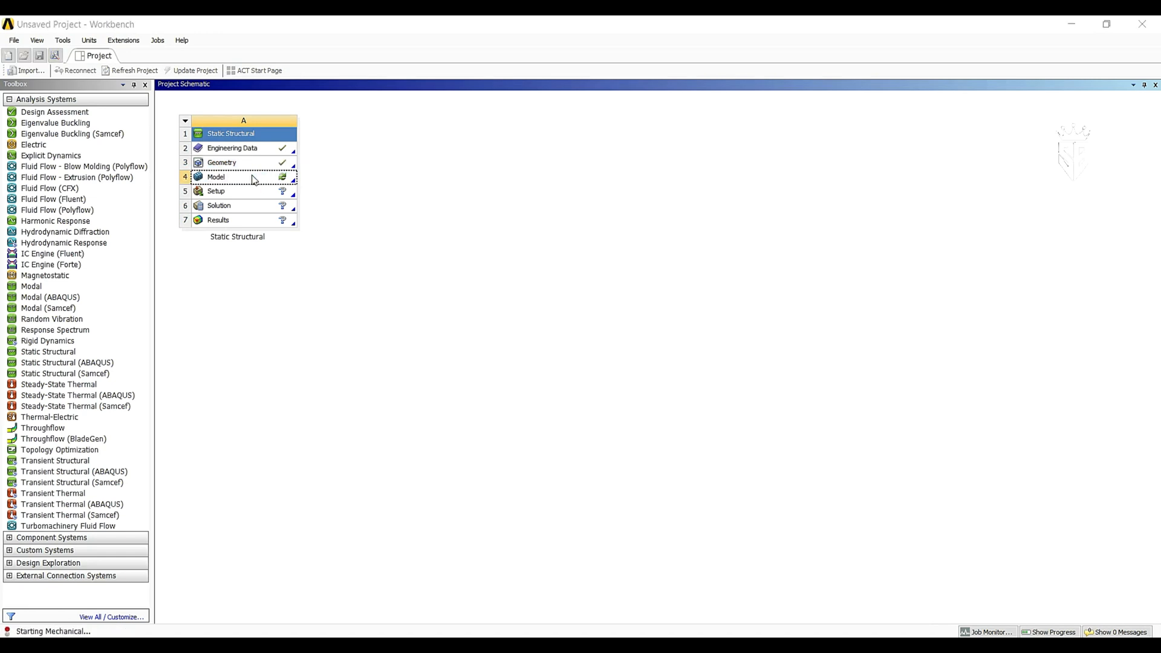
mouse_move(1096, 630)
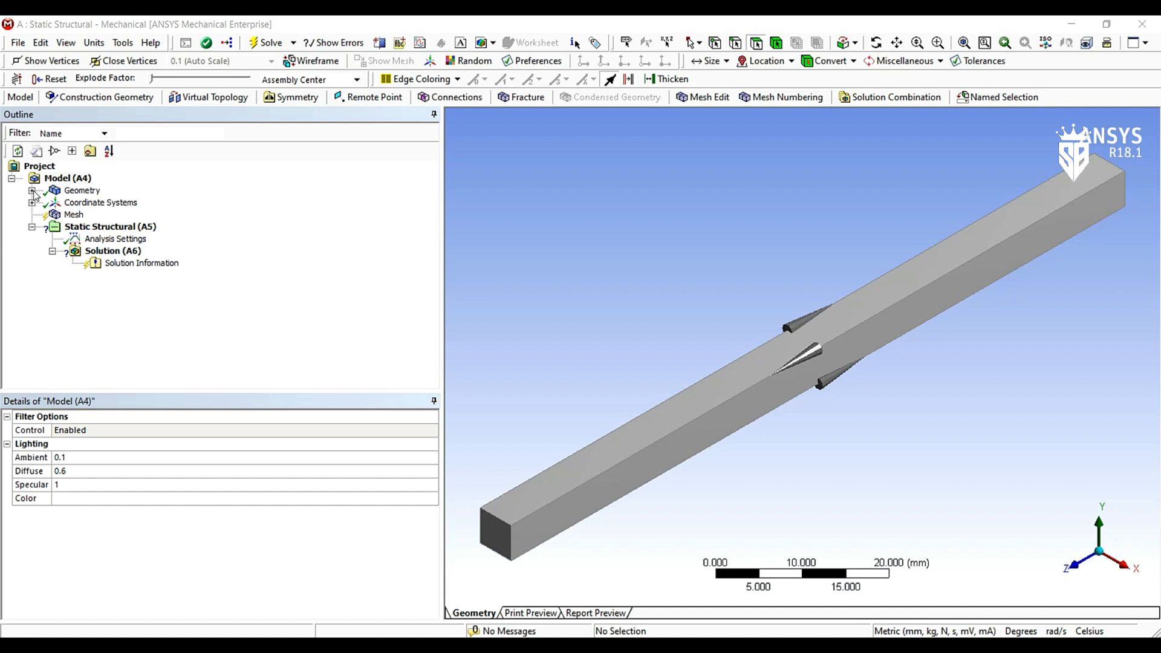
click(34, 191)
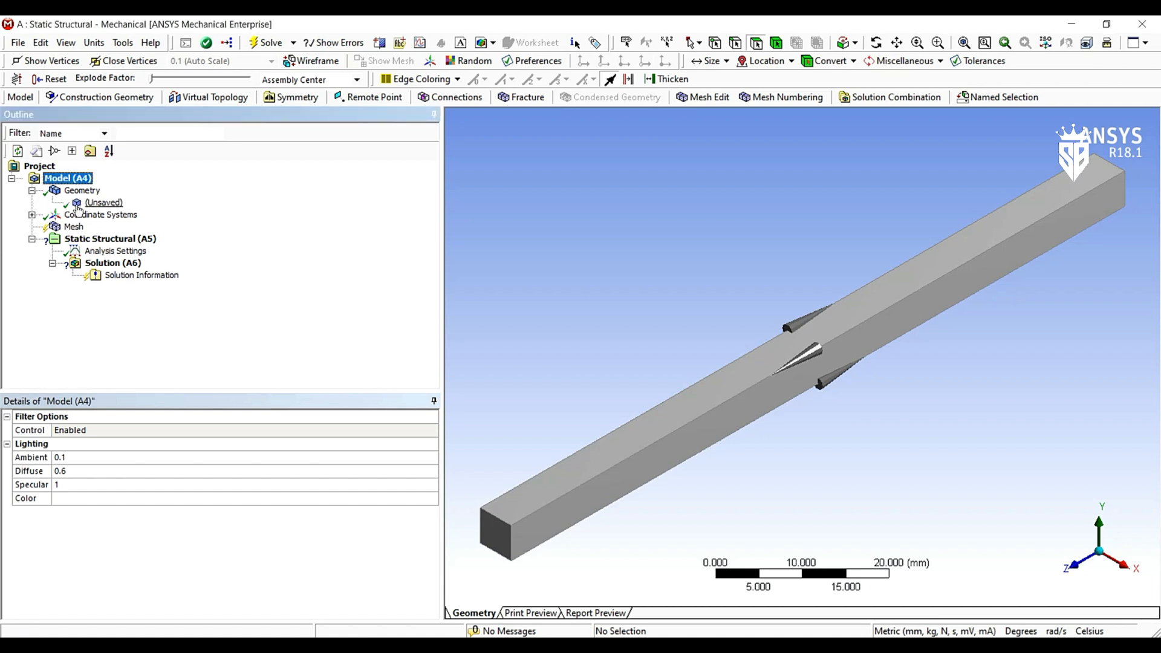
click(104, 202)
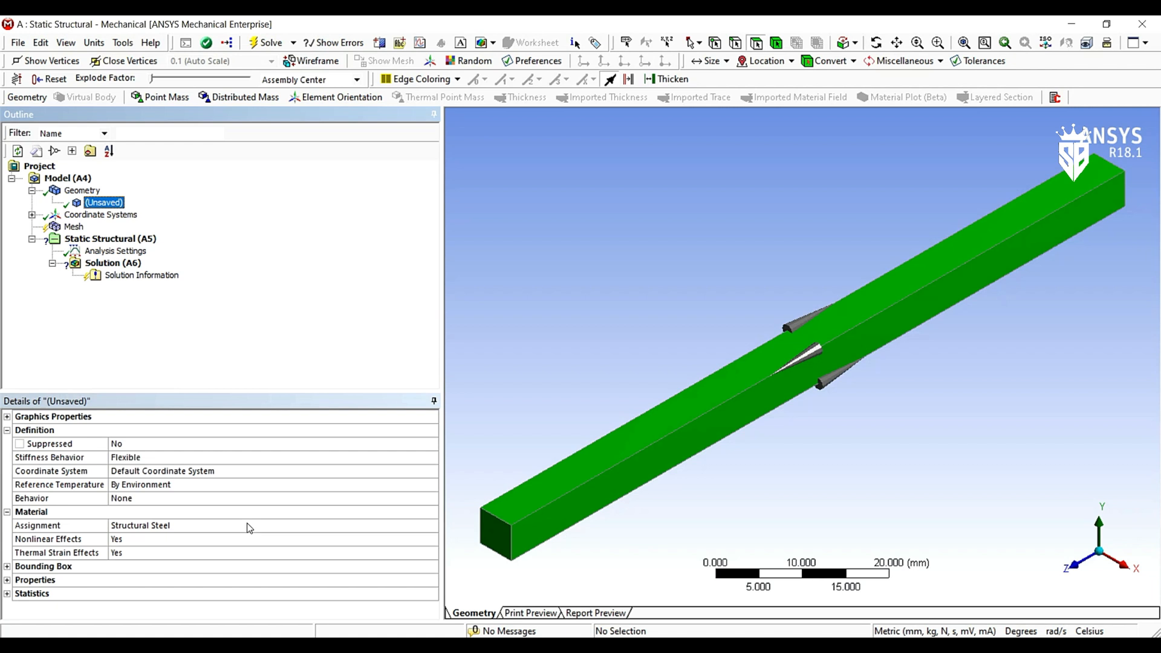
click(431, 525)
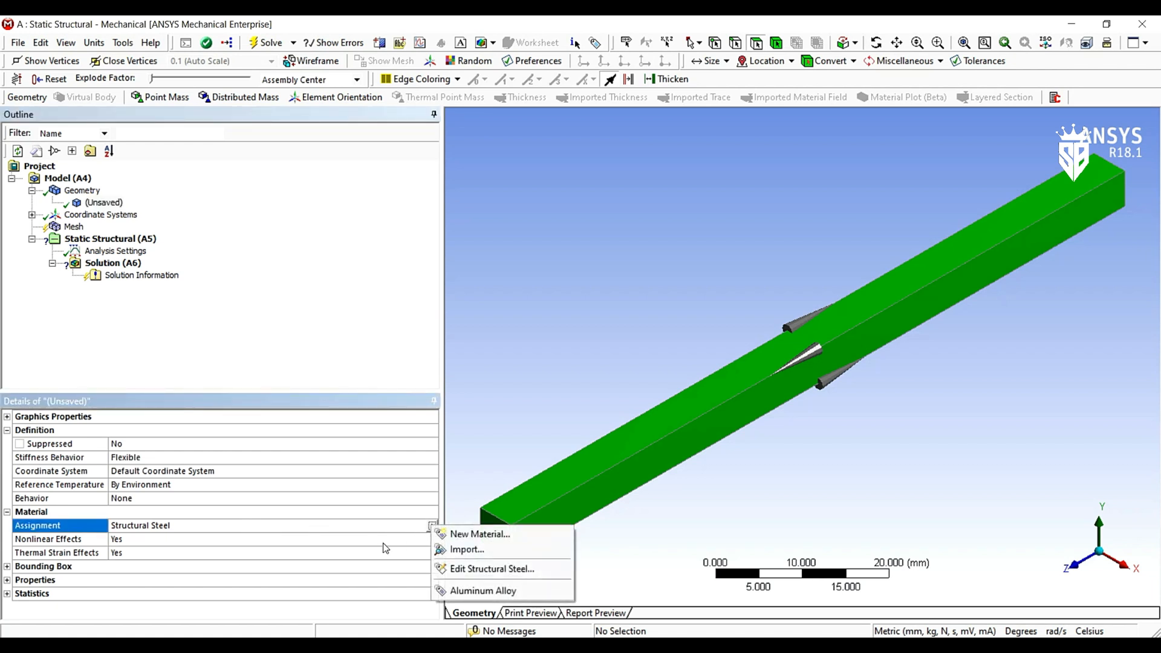
click(482, 590)
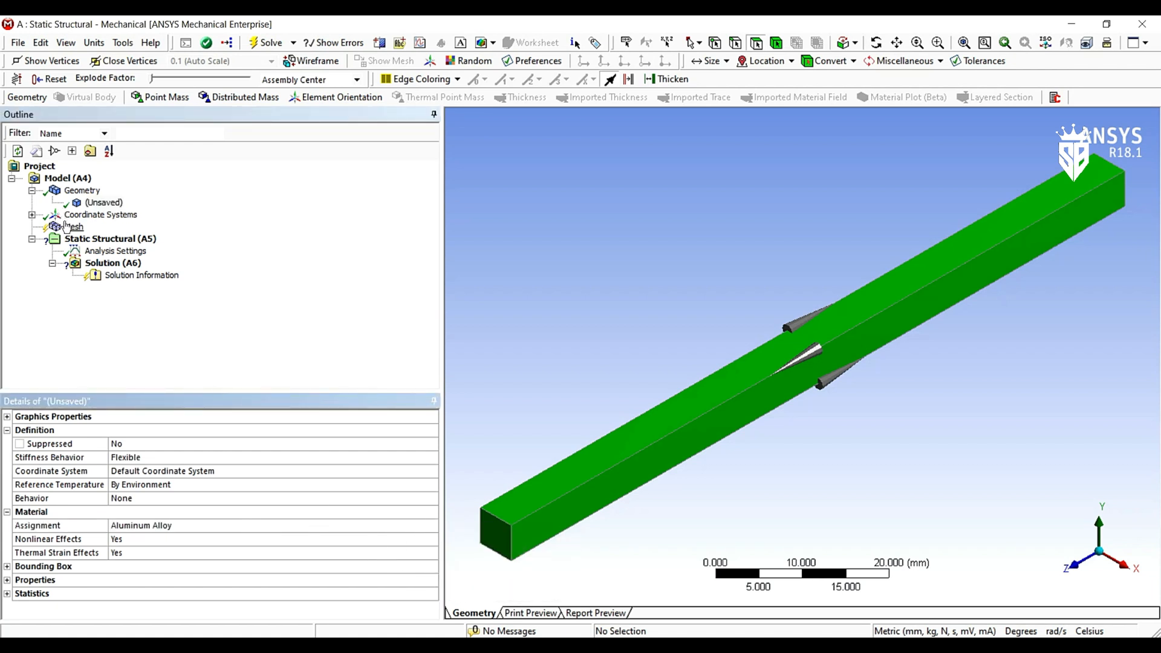
click(74, 225)
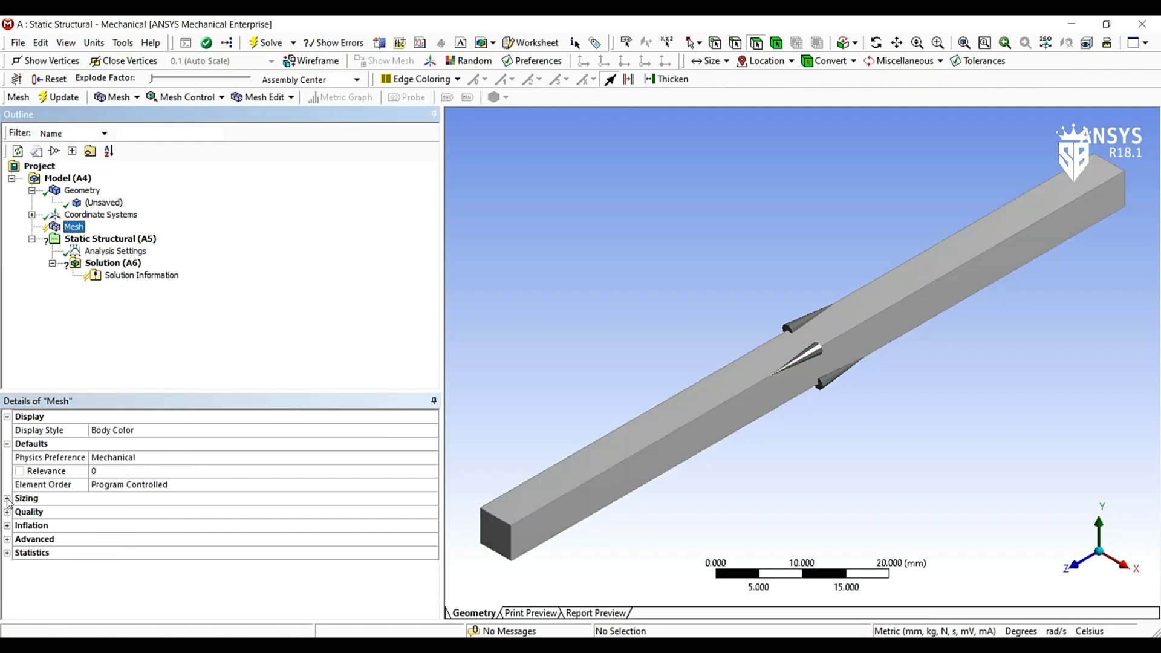
Review the Mesh sizing options and generate the default mesh on the beam
click(7, 498)
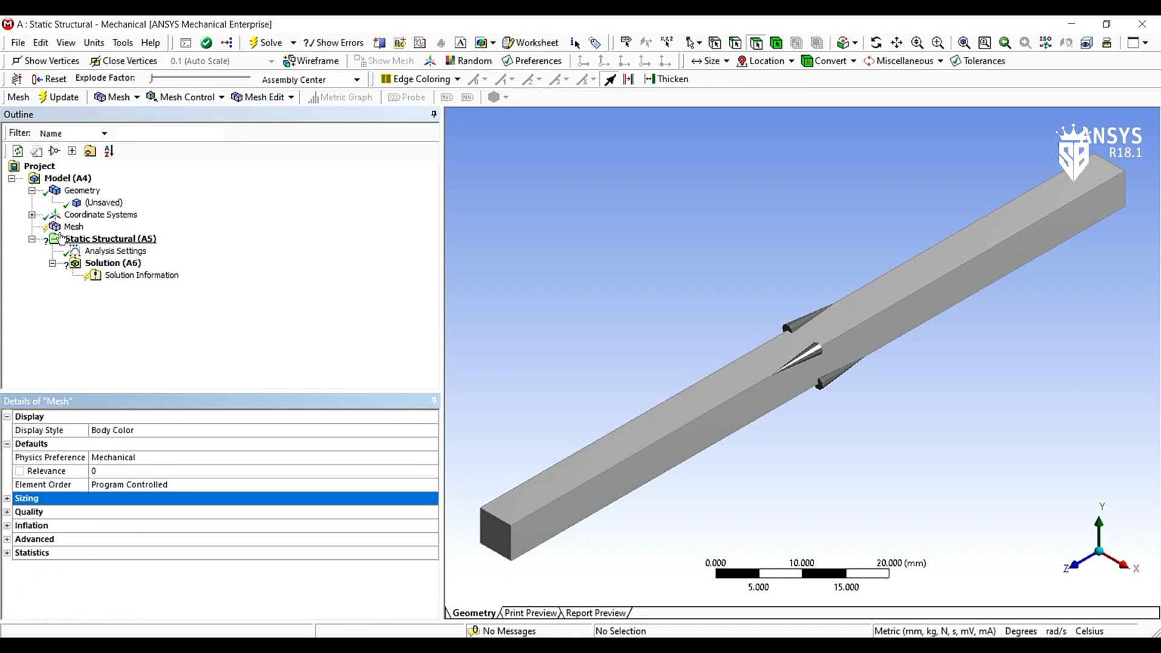
click(73, 226)
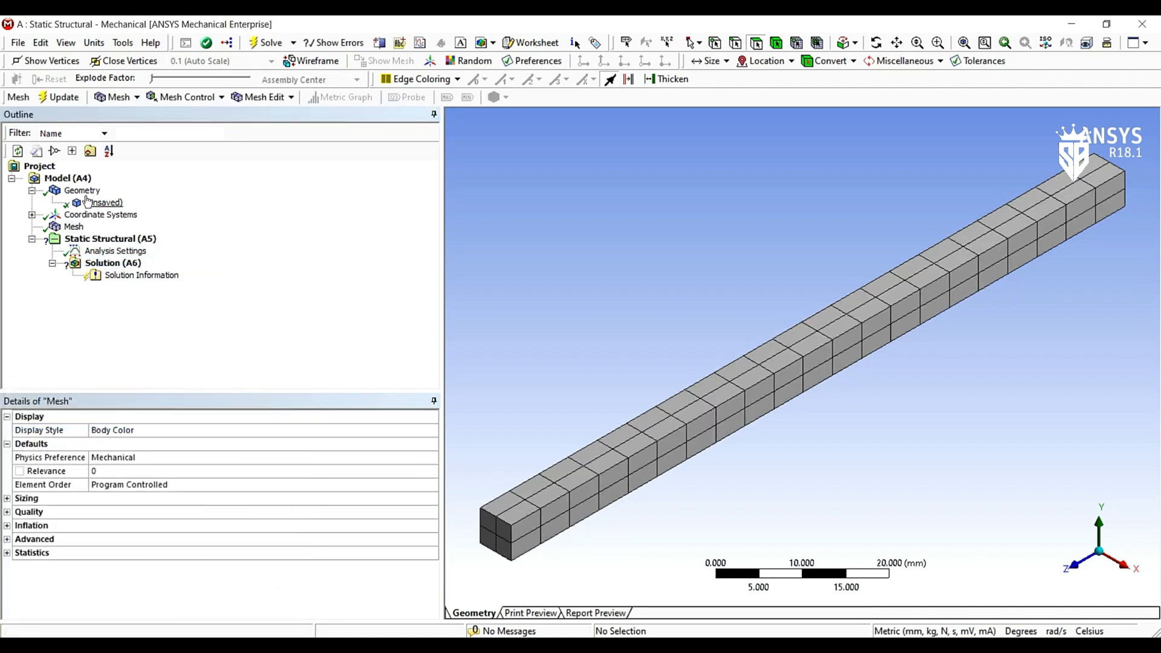
right_click(82, 191)
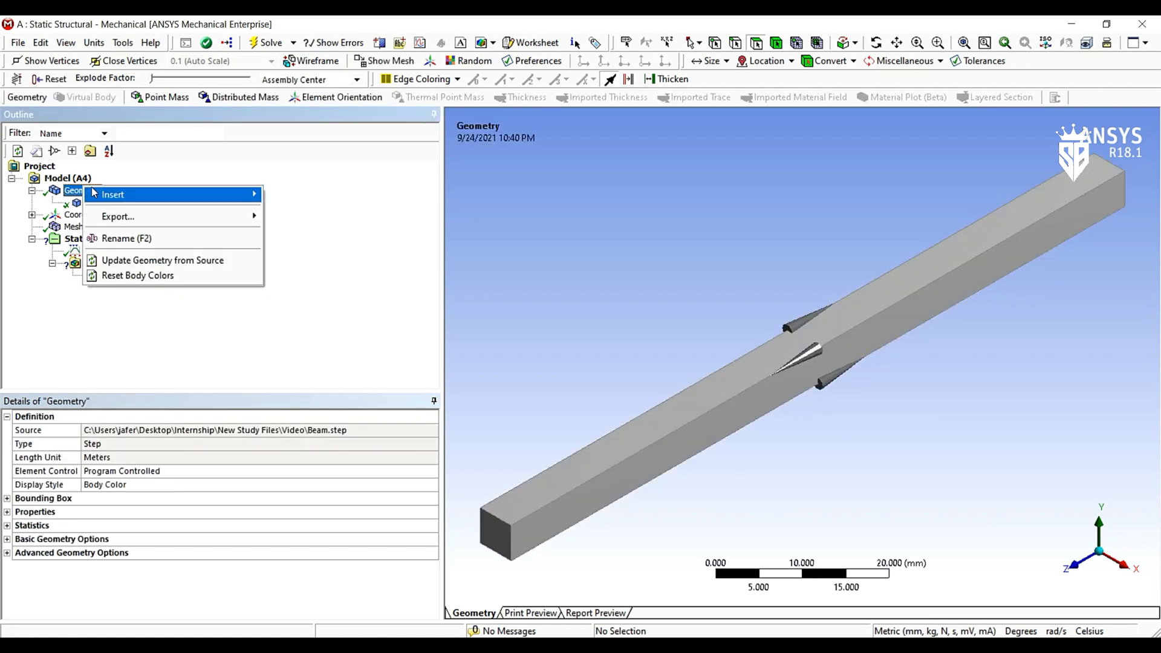
mouse_move(113, 194)
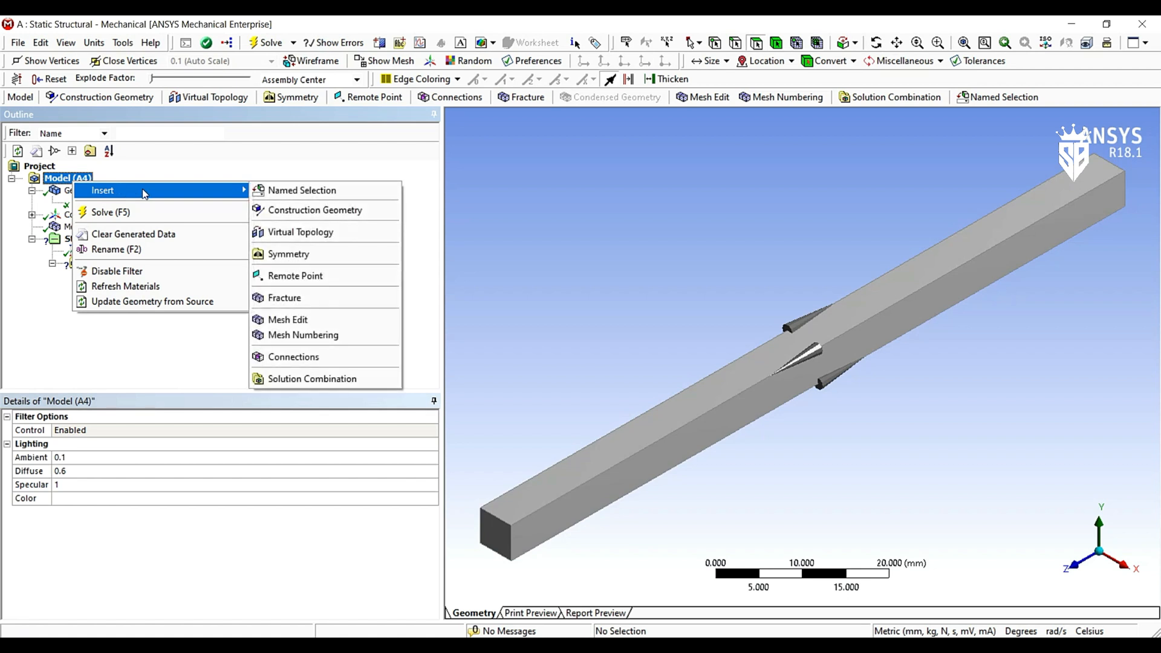
mouse_move(295, 276)
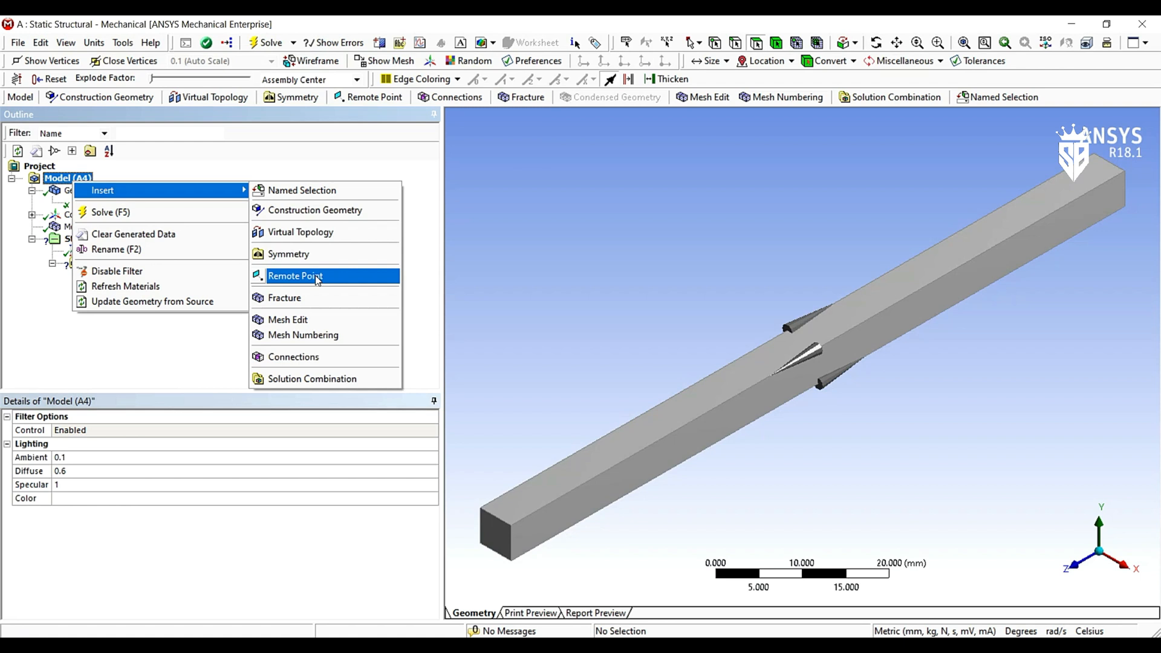
Insert a remote point scoped to the beam-end node at (2.5, 5, 100) mm
click(294, 276)
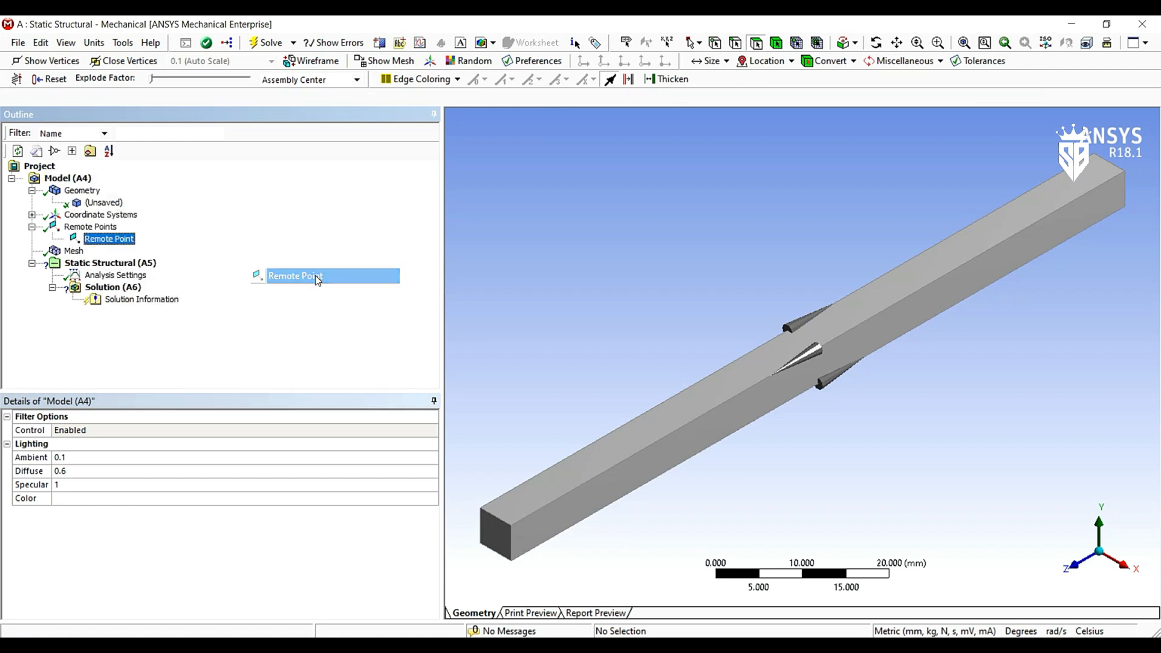
click(109, 238)
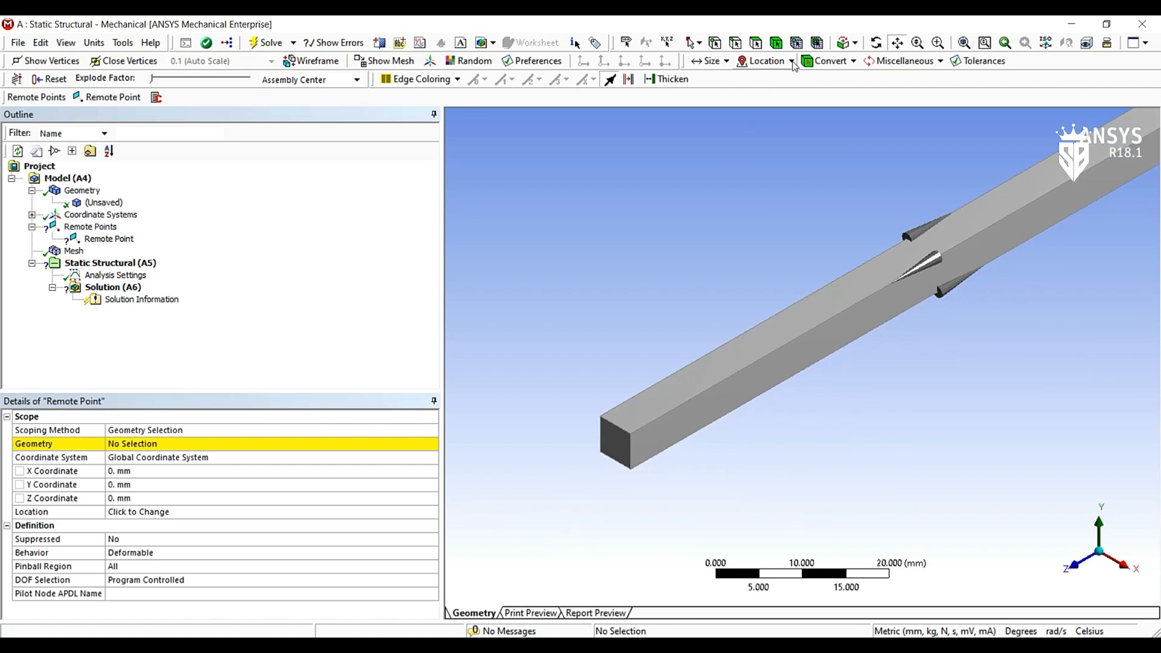
mouse_move(798, 42)
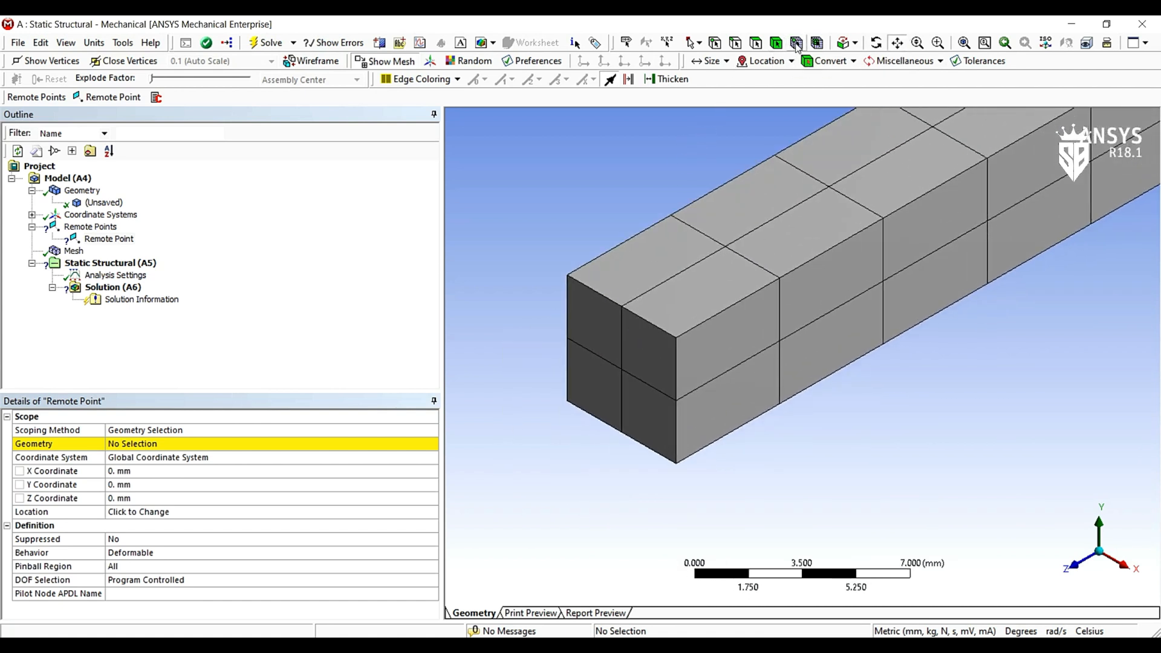
click(621, 306)
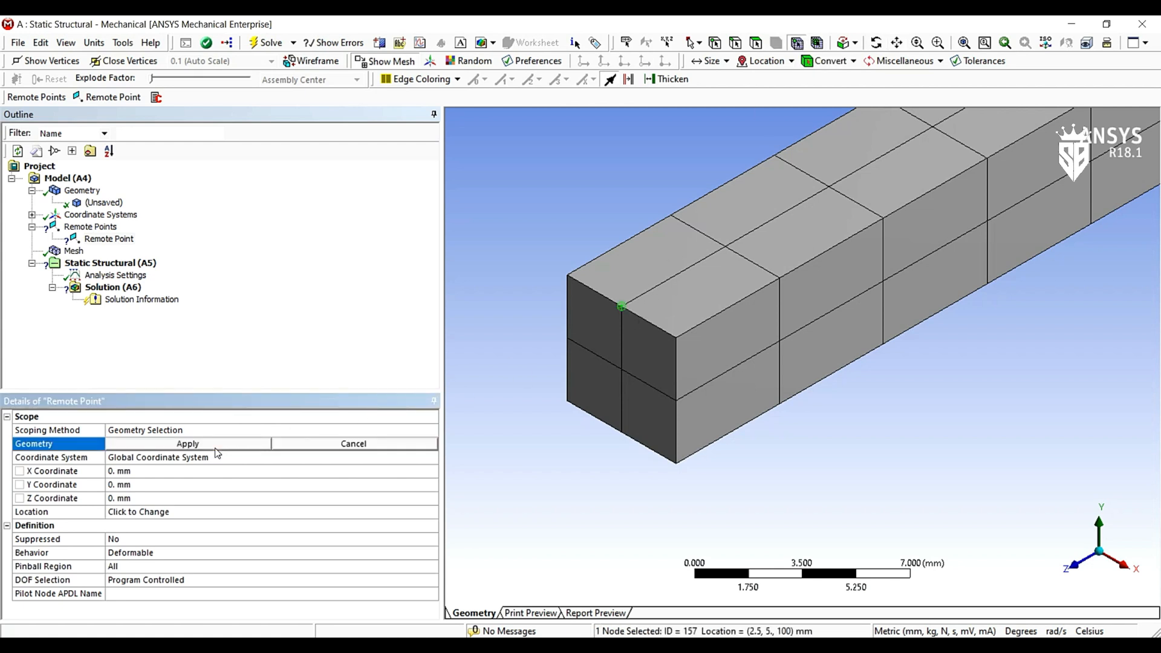
click(188, 443)
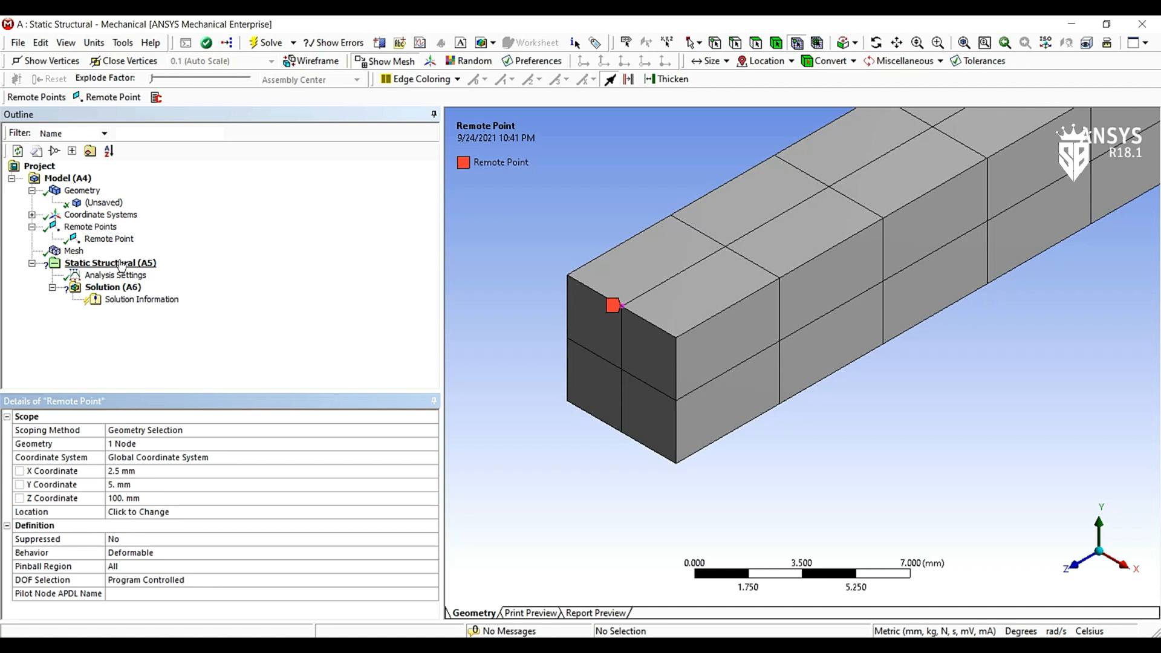
Rename the new remote point to B
right_click(109, 238)
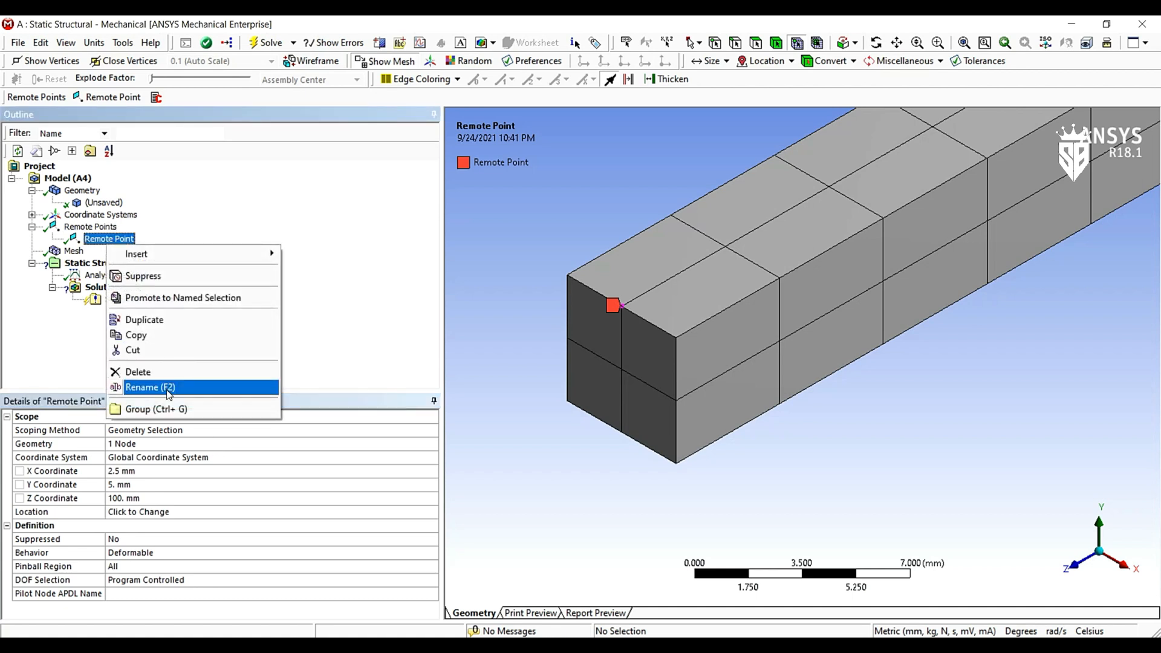
click(150, 386)
text(B)
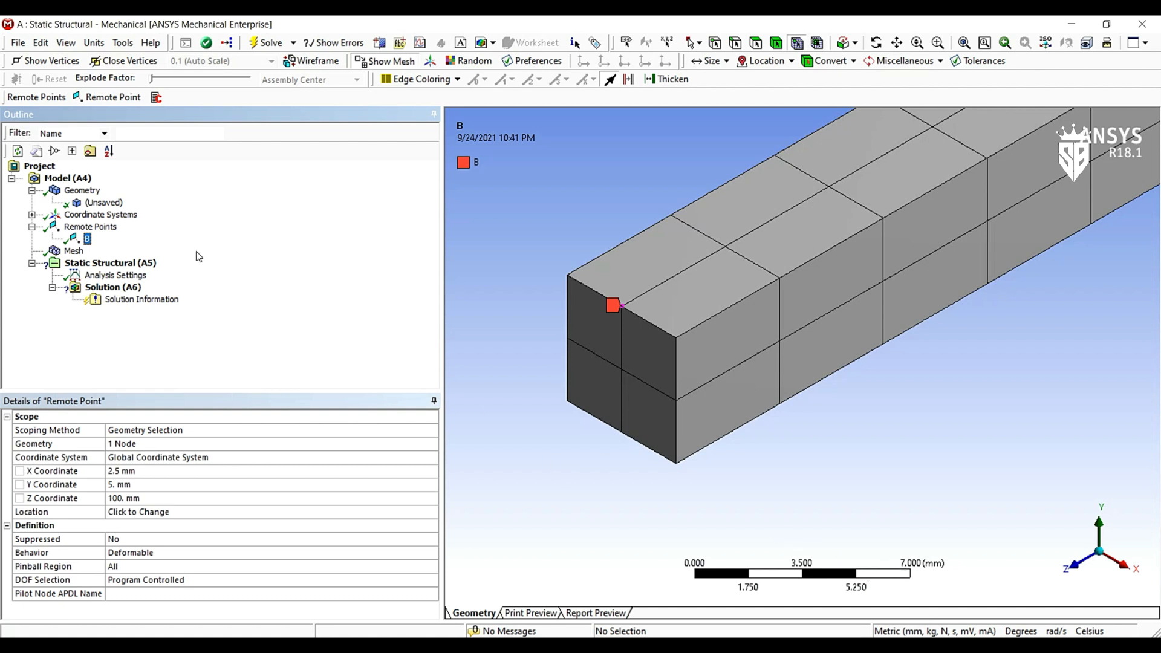
click(90, 227)
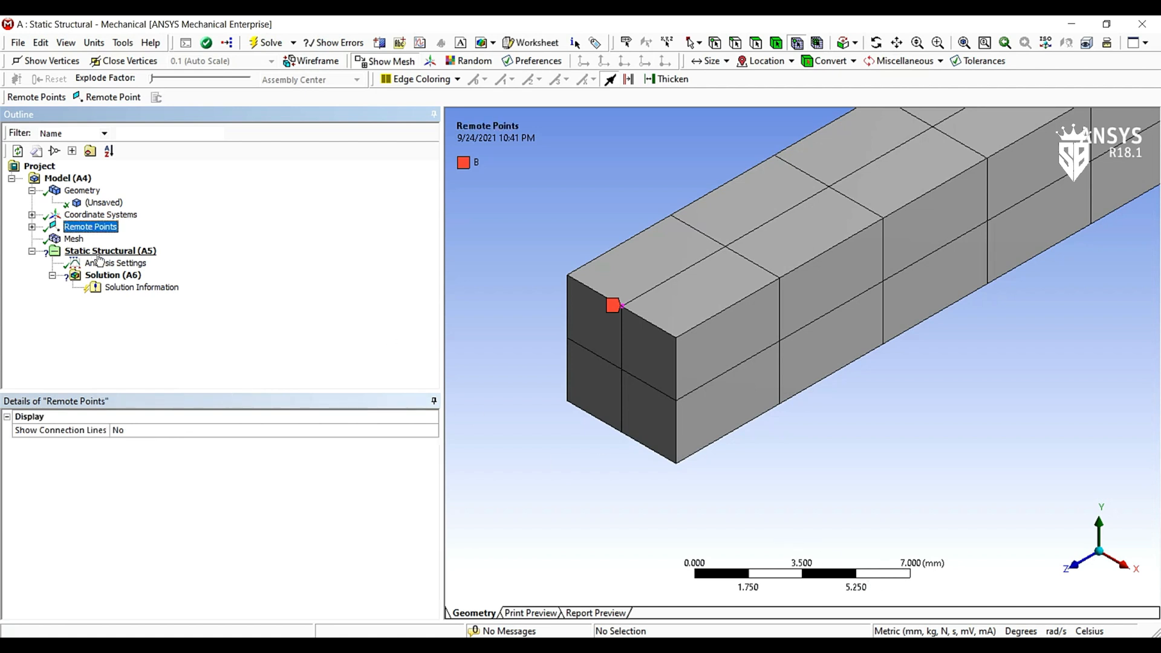
Insert a Fixed Support on one end face of the beam
right_click(109, 251)
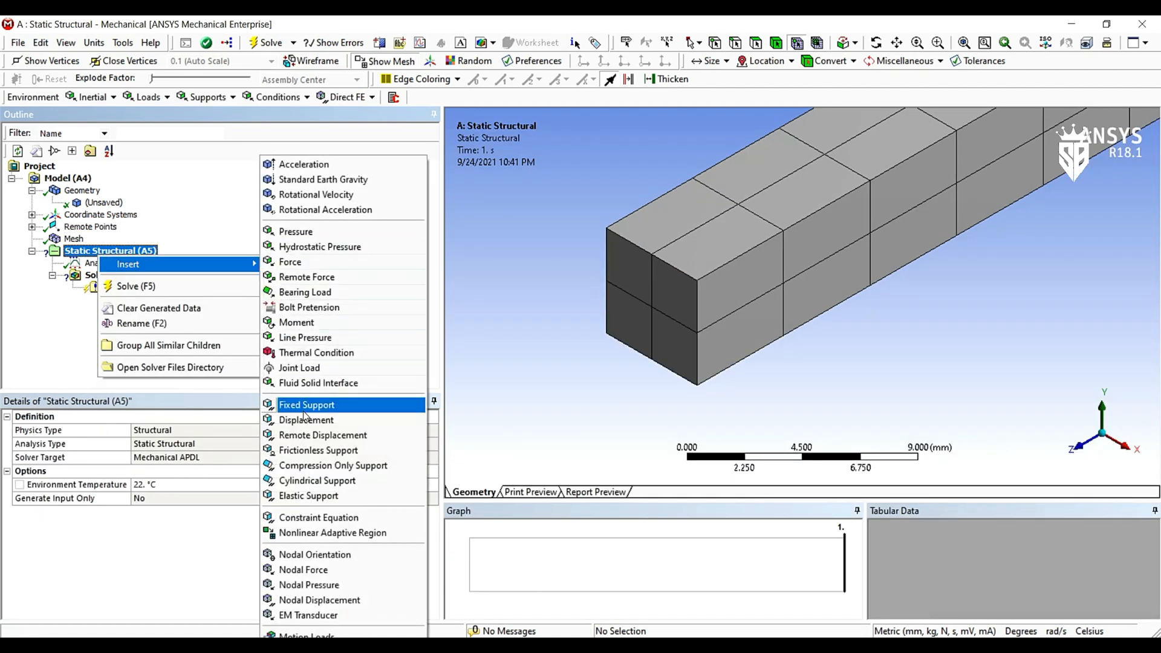
click(306, 404)
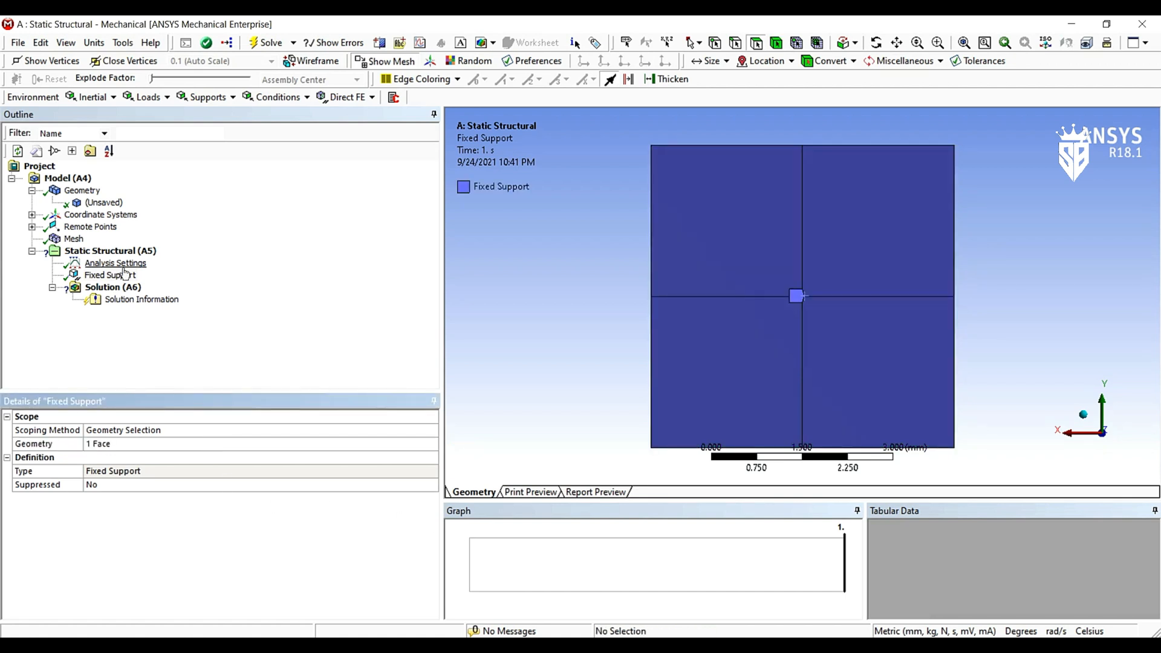
right_click(109, 250)
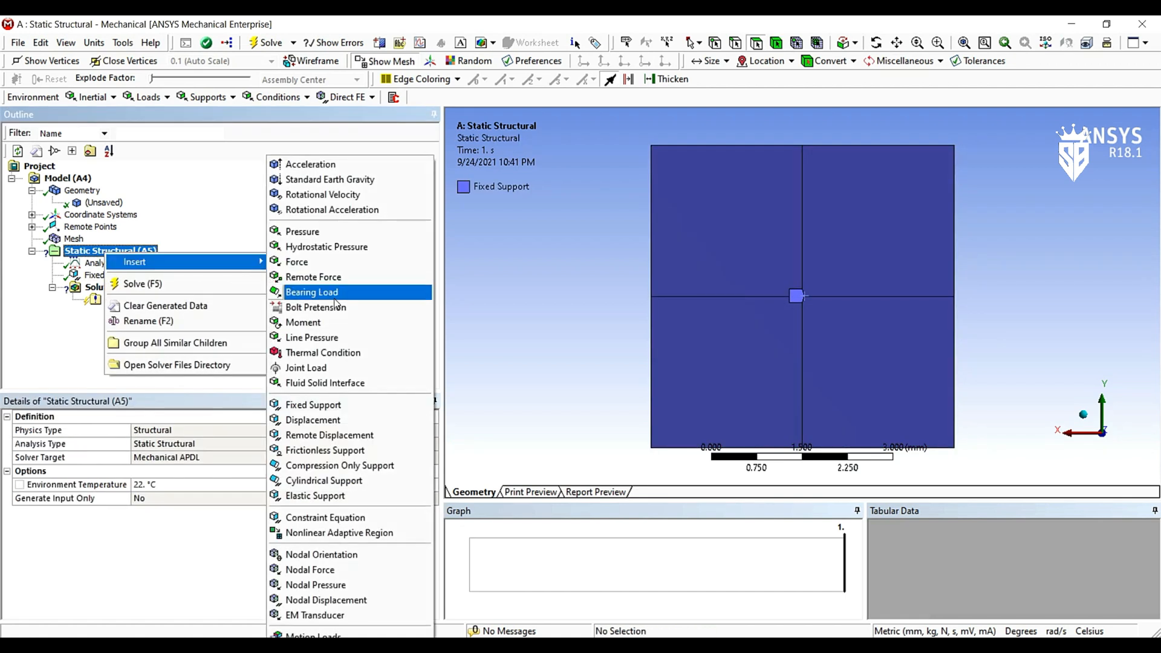
mouse_move(313, 277)
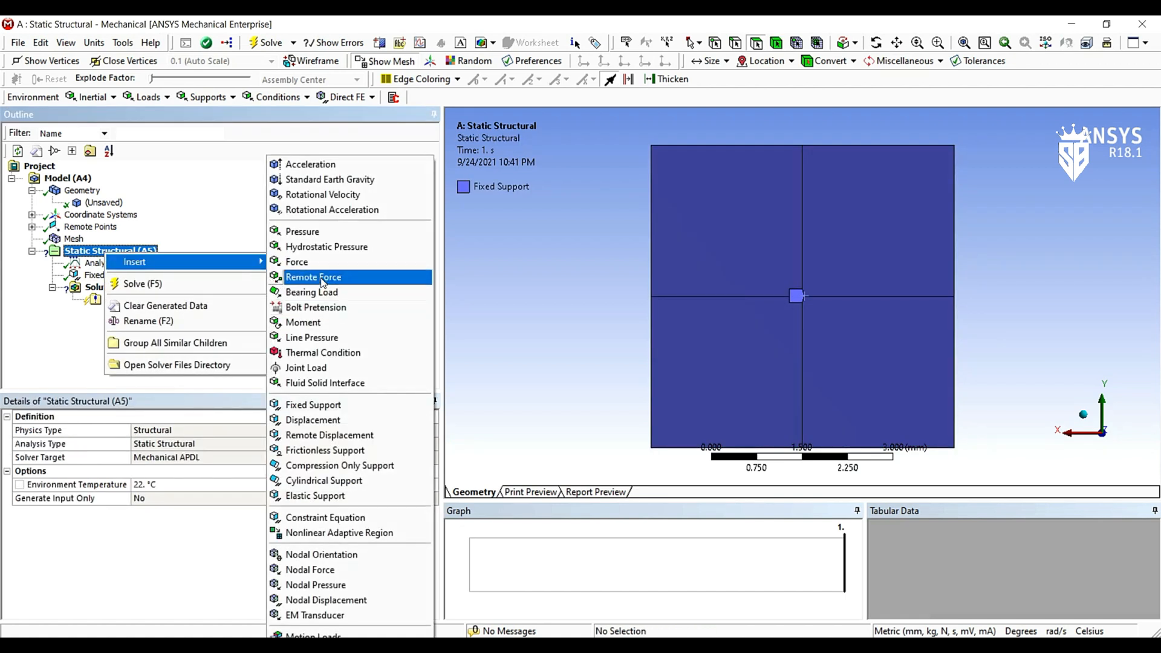
Insert a Remote Force scoped to remote point B with Y component -100 N
click(313, 276)
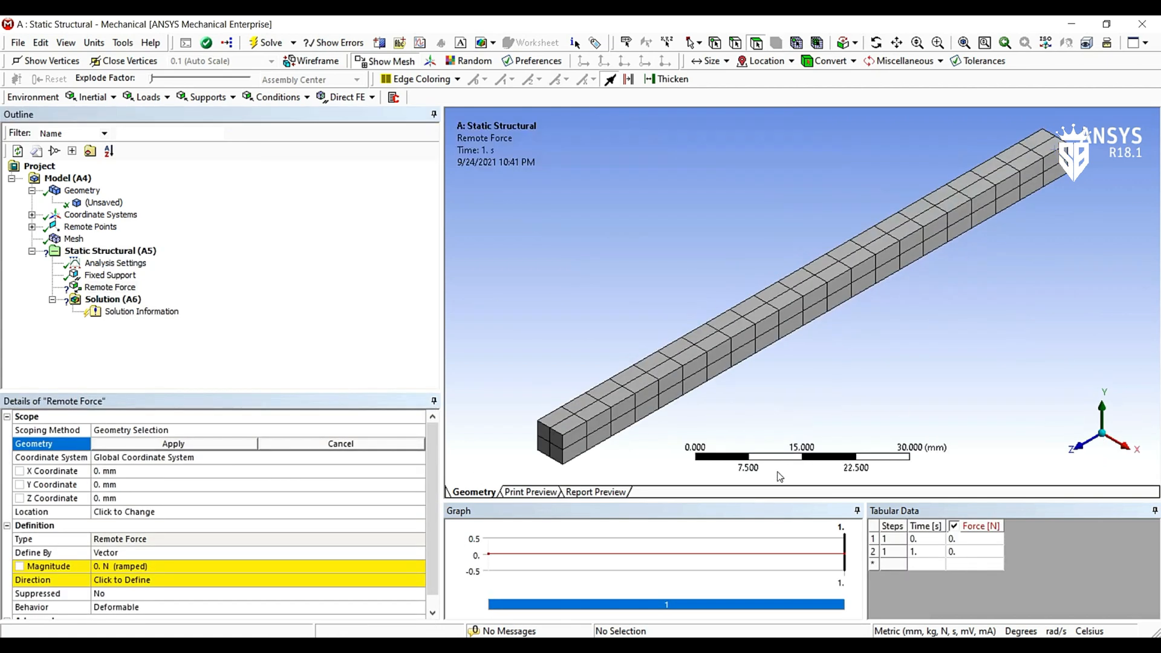
mouse_move(377, 169)
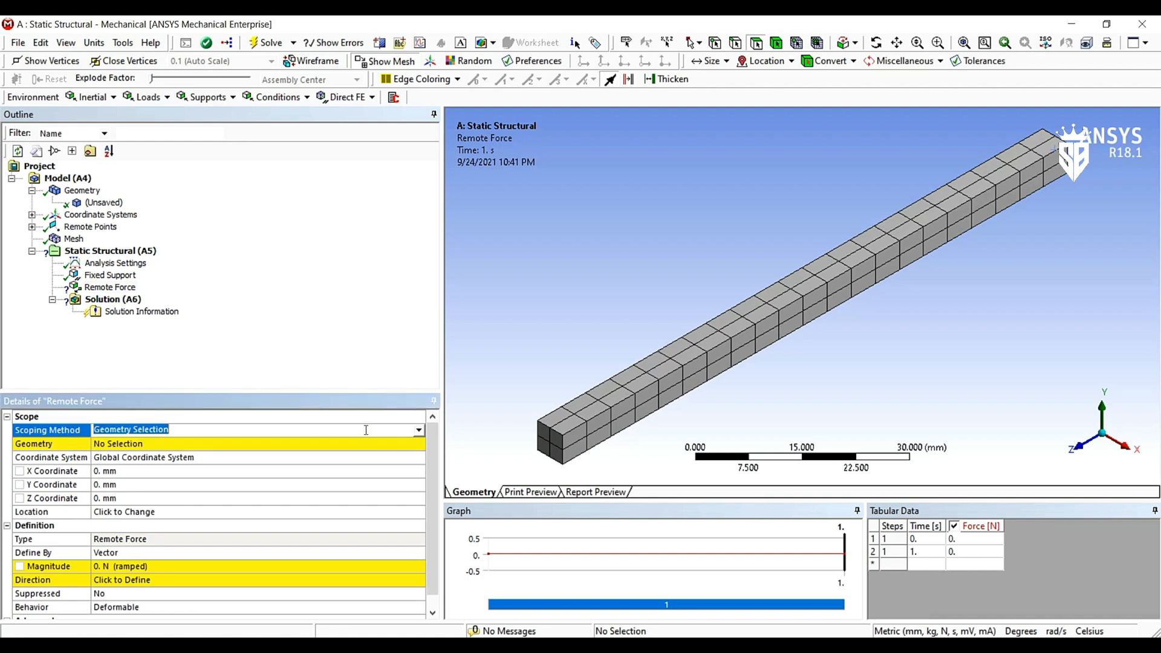
click(417, 430)
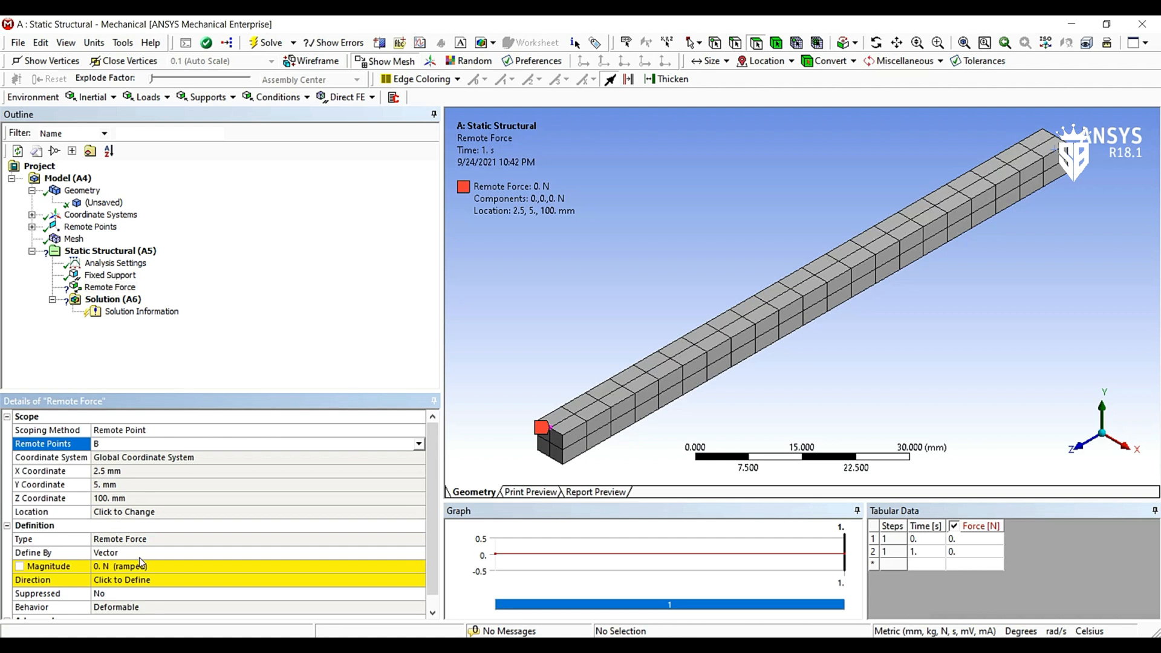
mouse_move(142, 563)
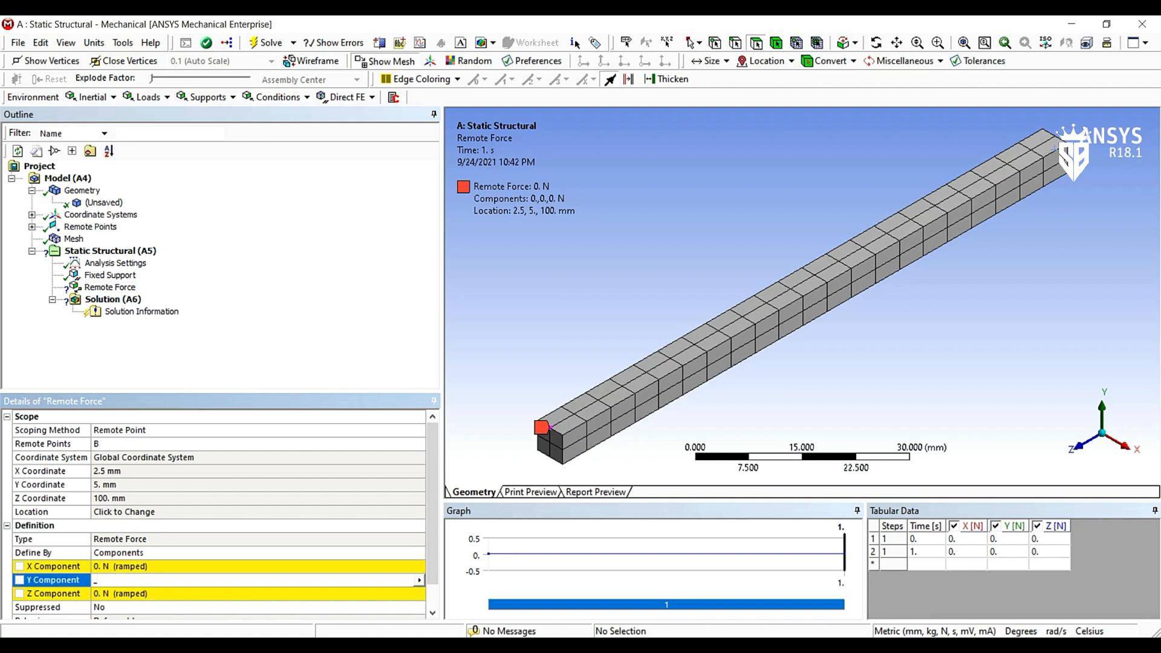
text(- 100)
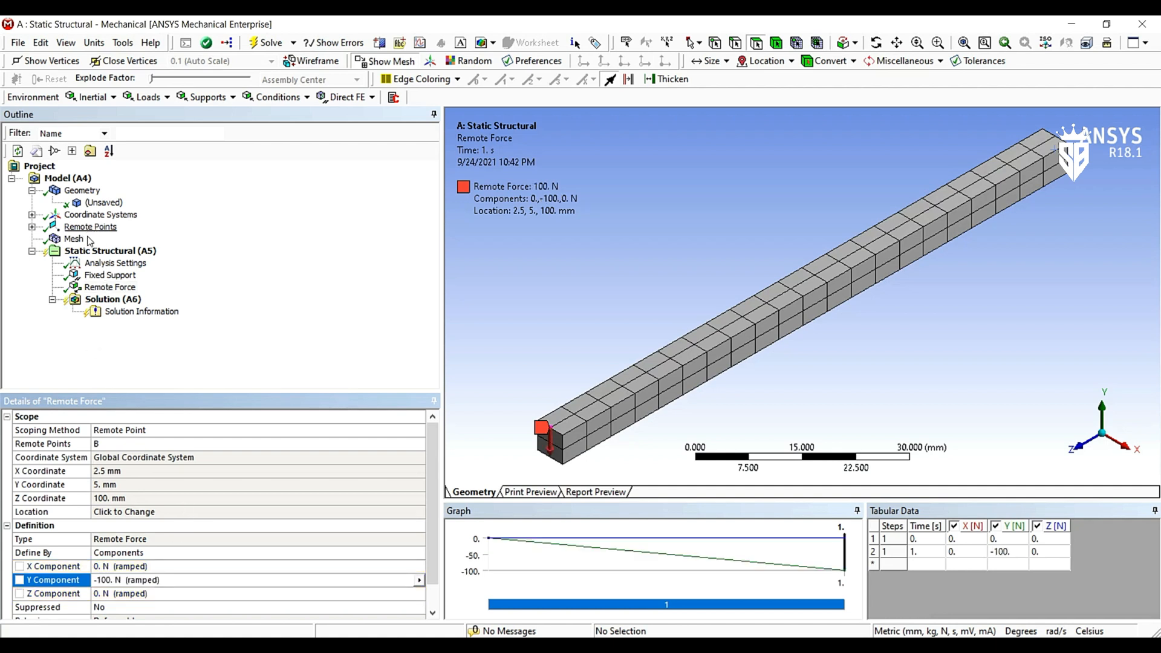
Insert a Total Deformation result under the Solution branch
right_click(113, 299)
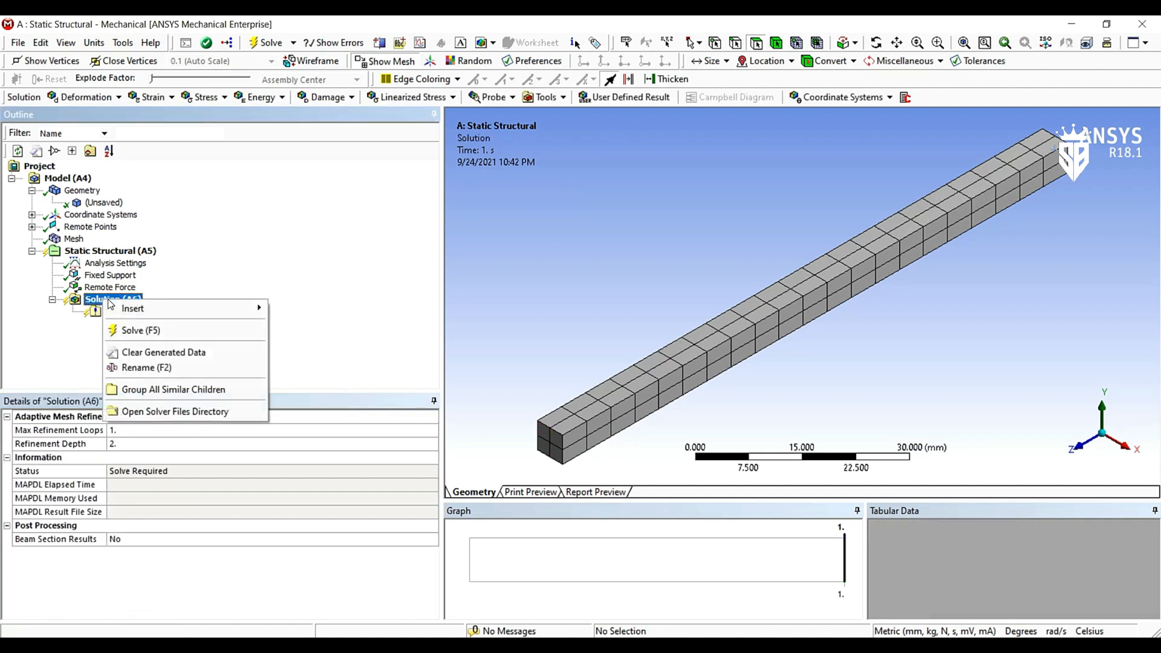
mouse_move(132, 308)
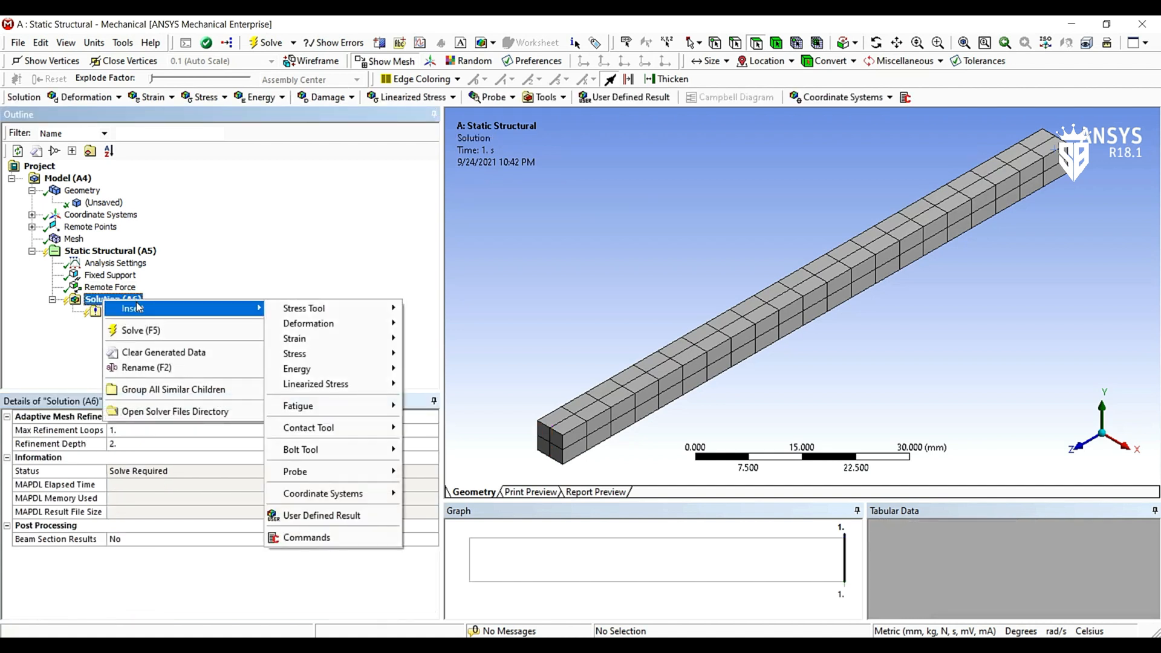
mouse_move(308, 324)
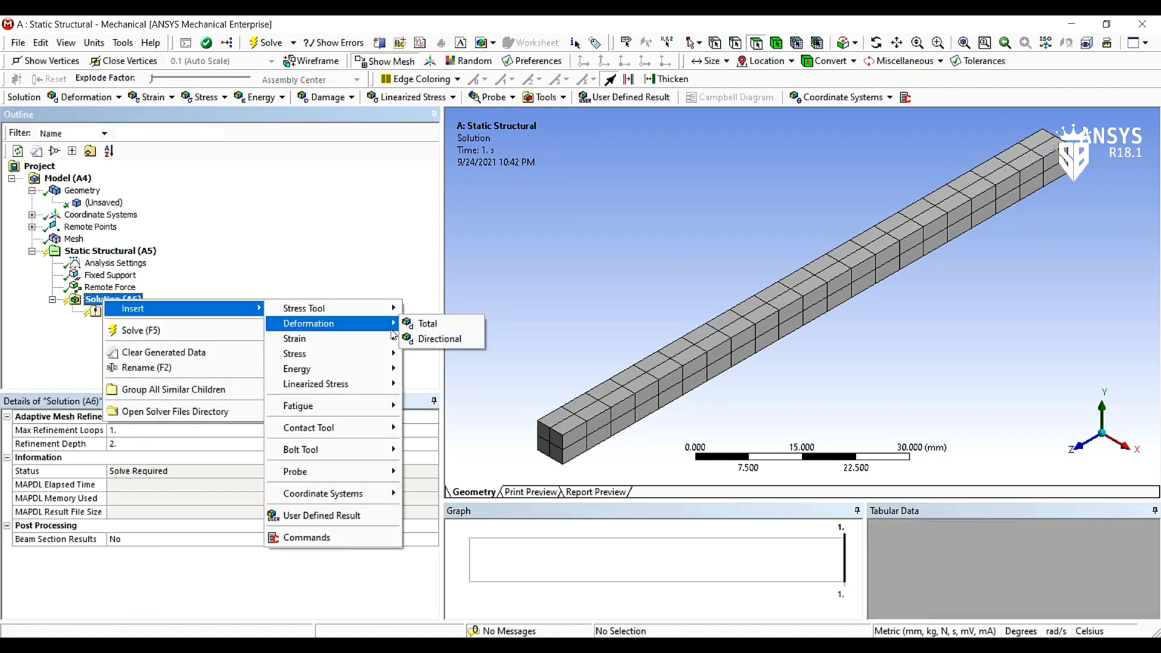
click(427, 323)
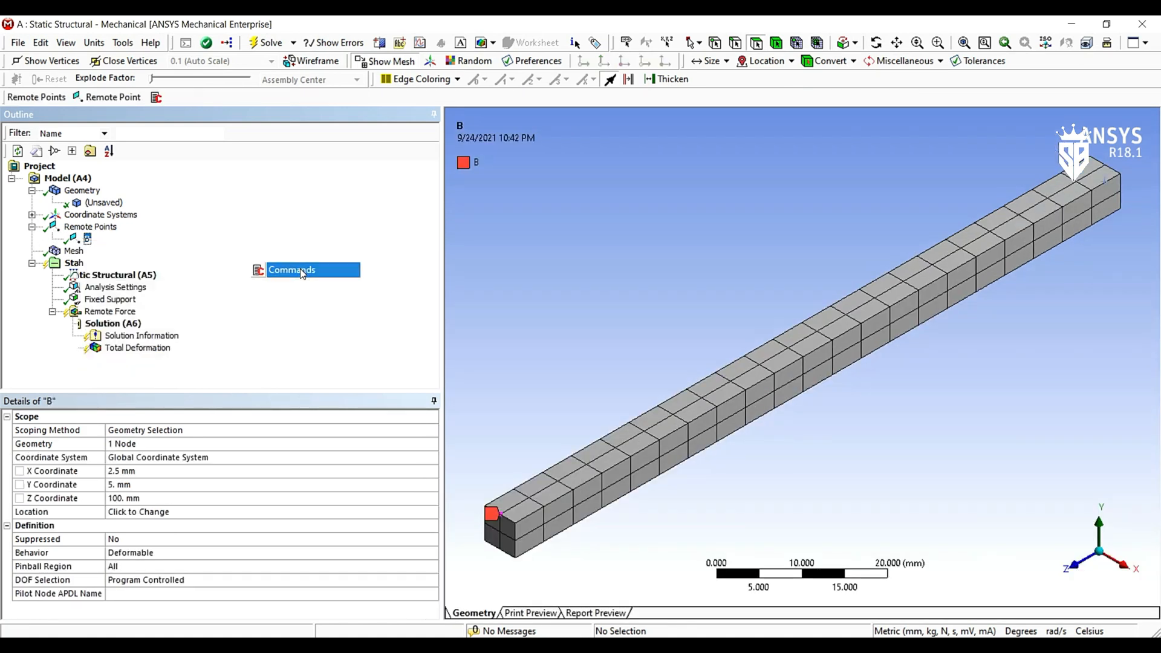
Add an APDL Commands object under remote point B containing my_pilot=_npilot
click(292, 270)
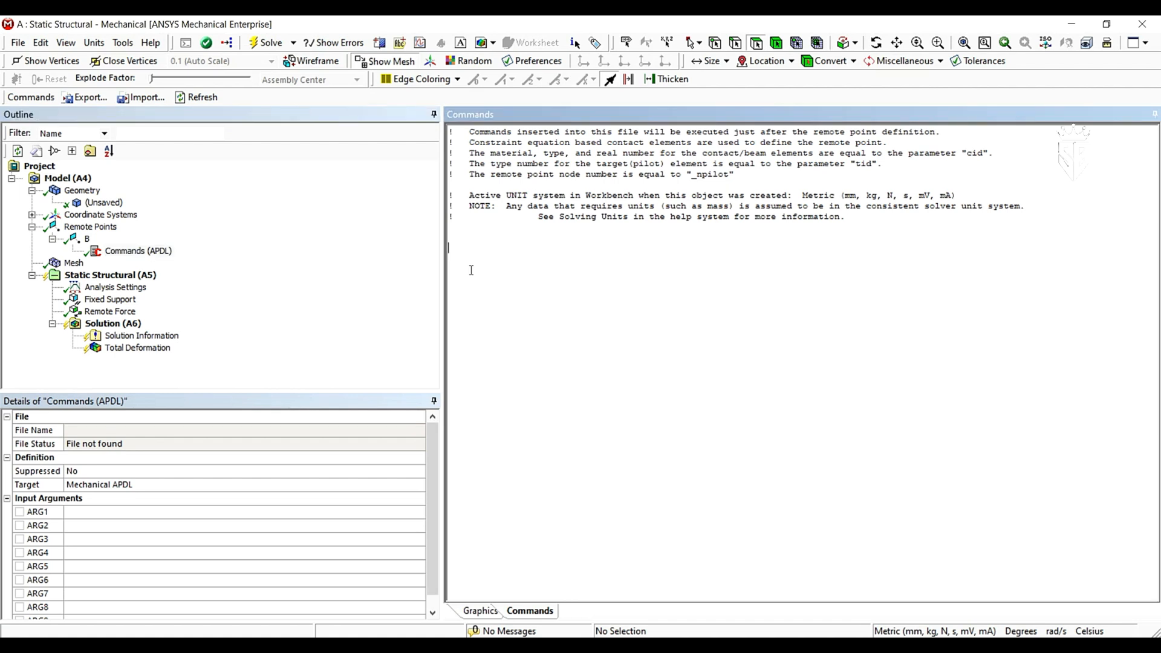
text(mypilo)
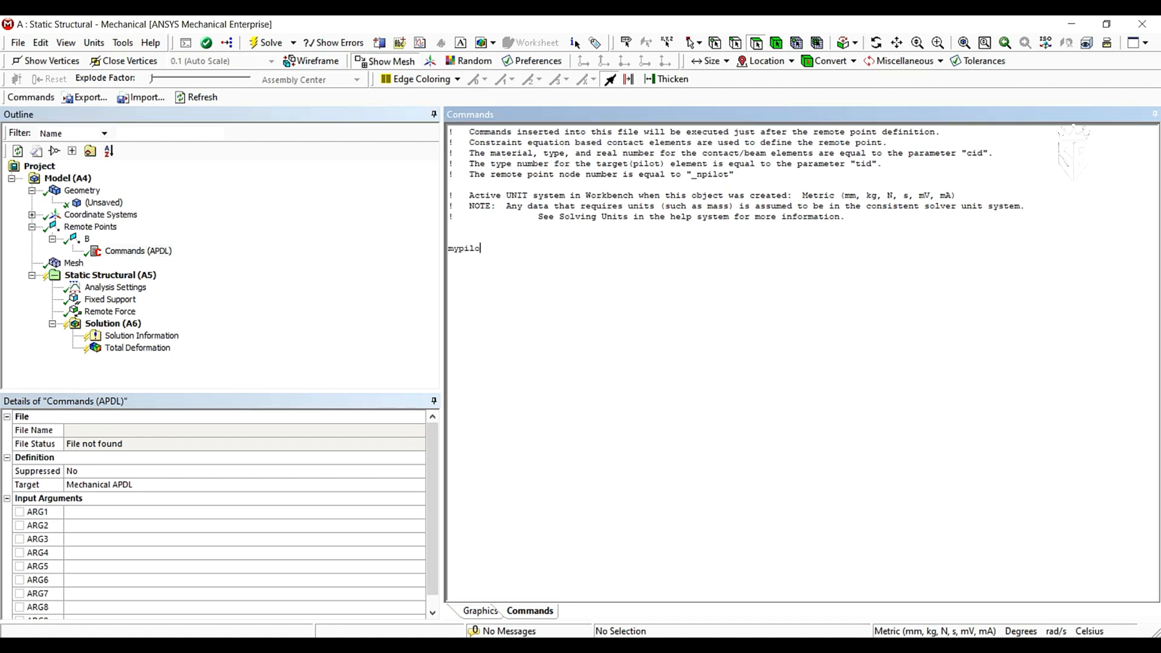
key(BackSpace)
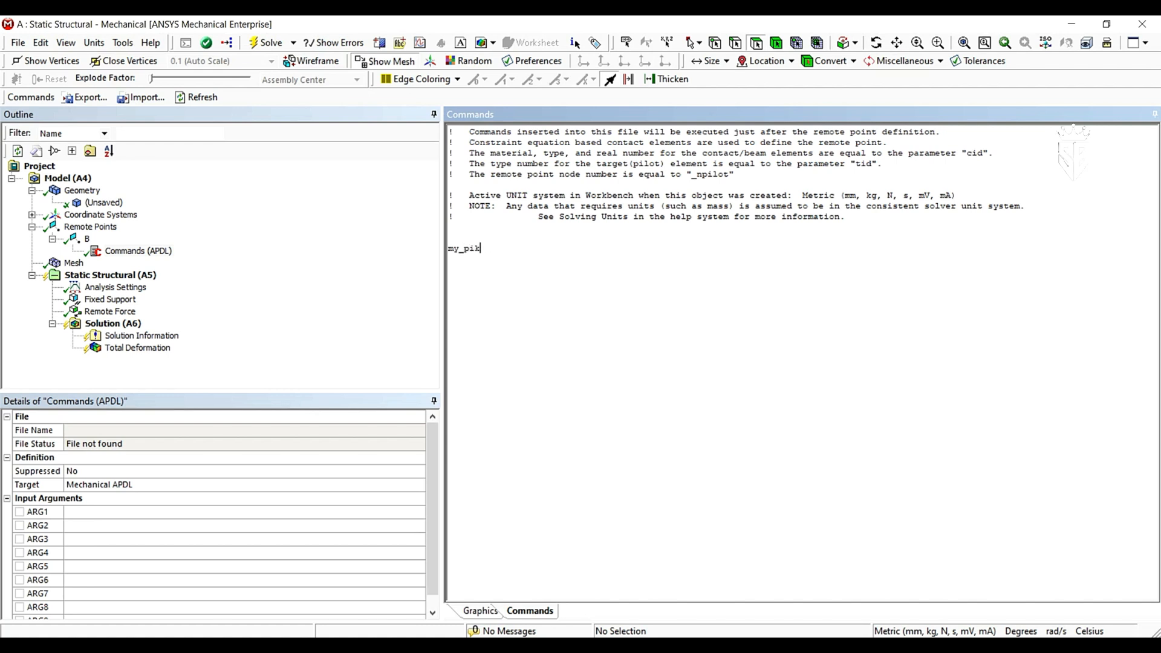
text(lot=)
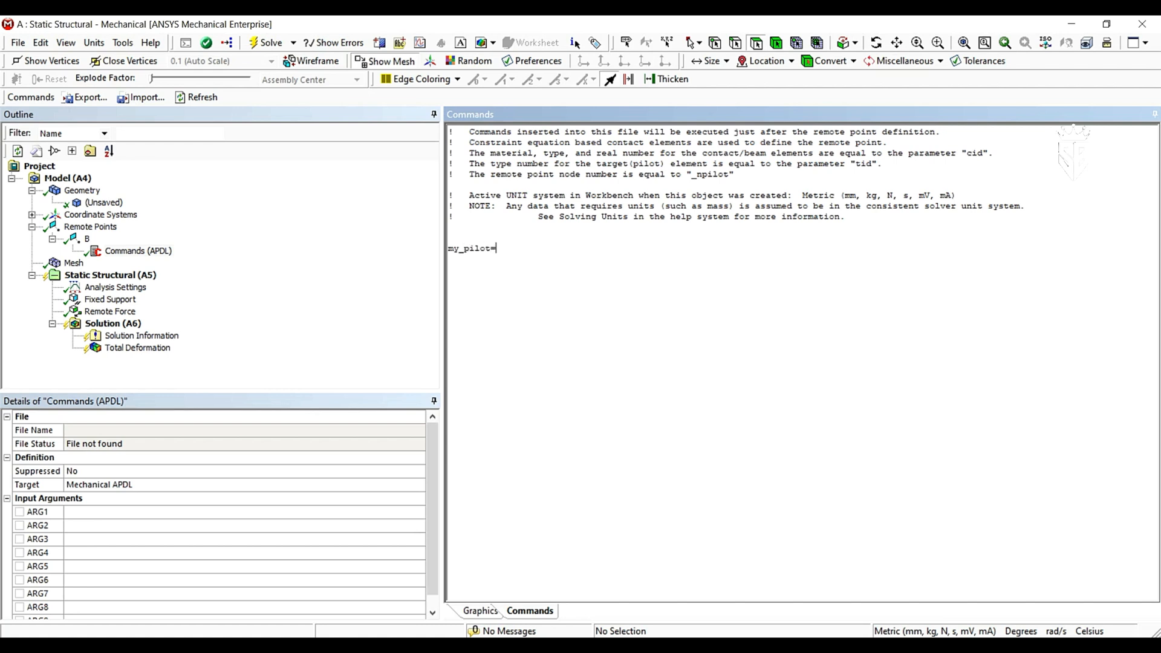
double_click(704, 175)
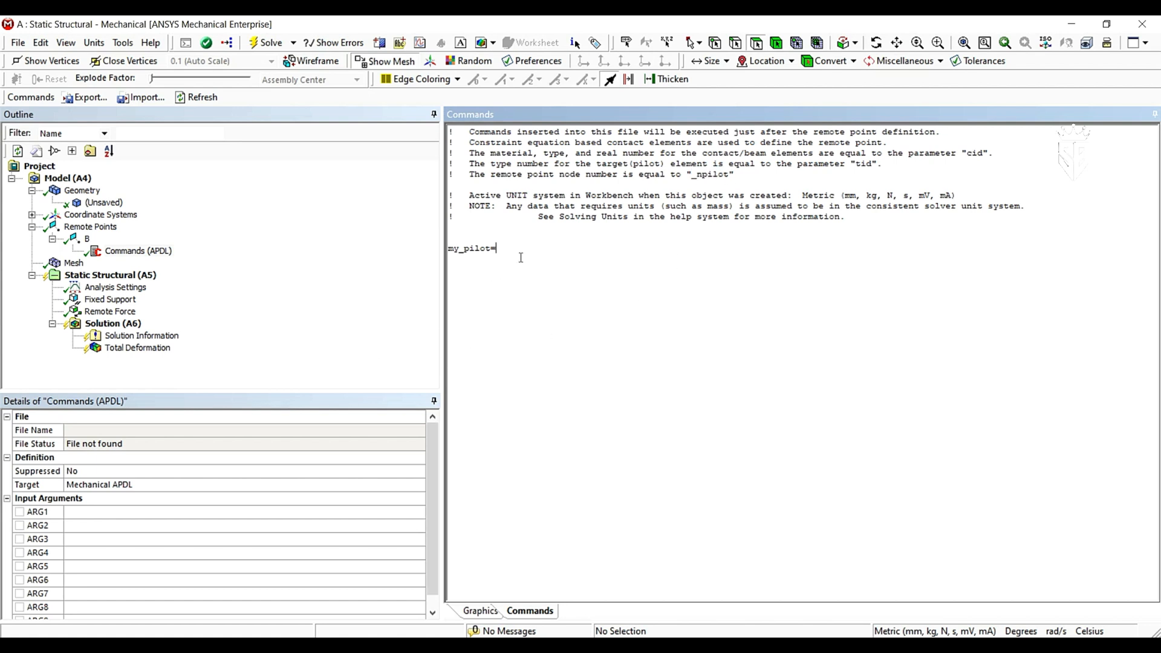
text(_npilot)
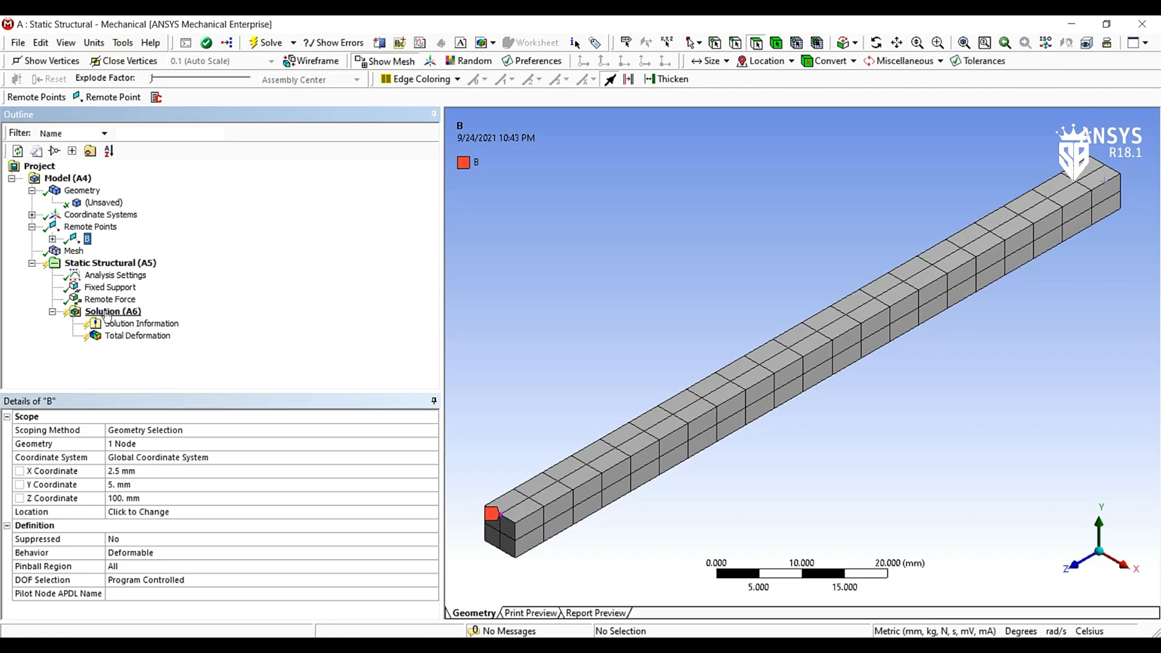
Insert a Commands object under Solution with *get lines for my_ux through my_rotz and my_time
right_click(112, 311)
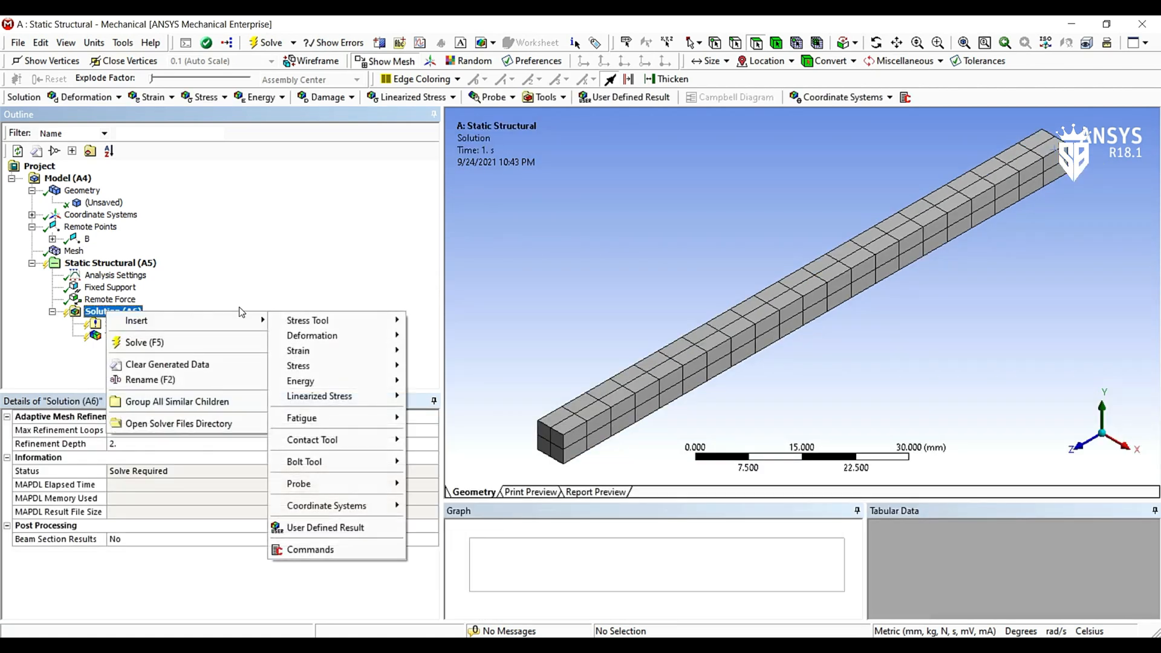
click(310, 549)
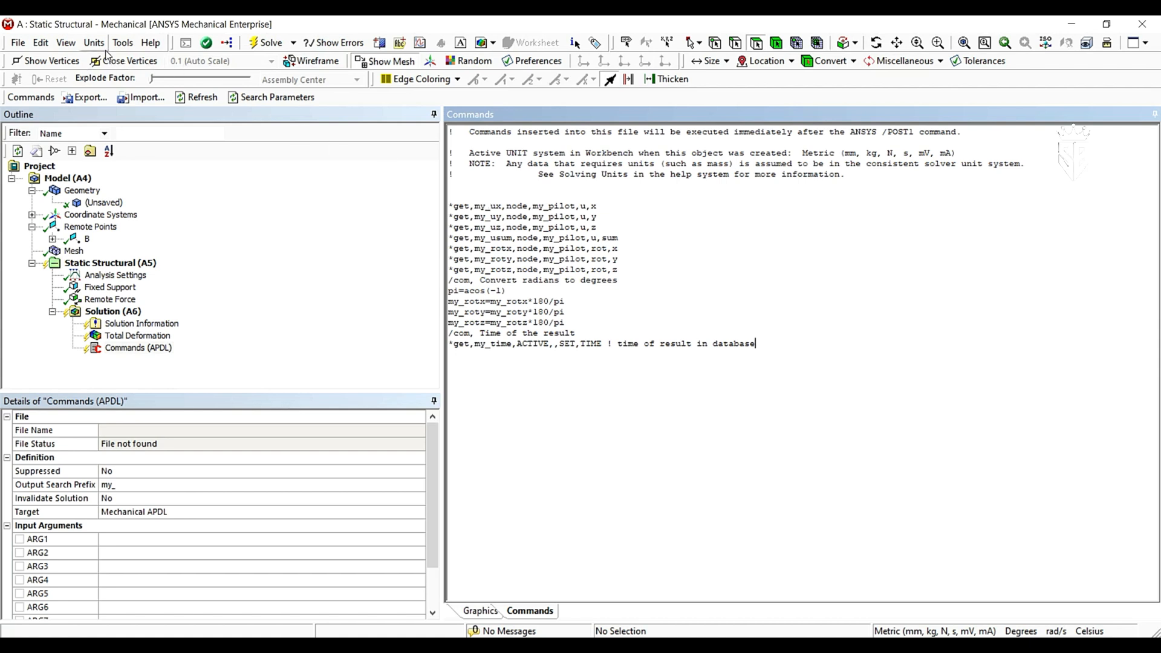
click(92, 42)
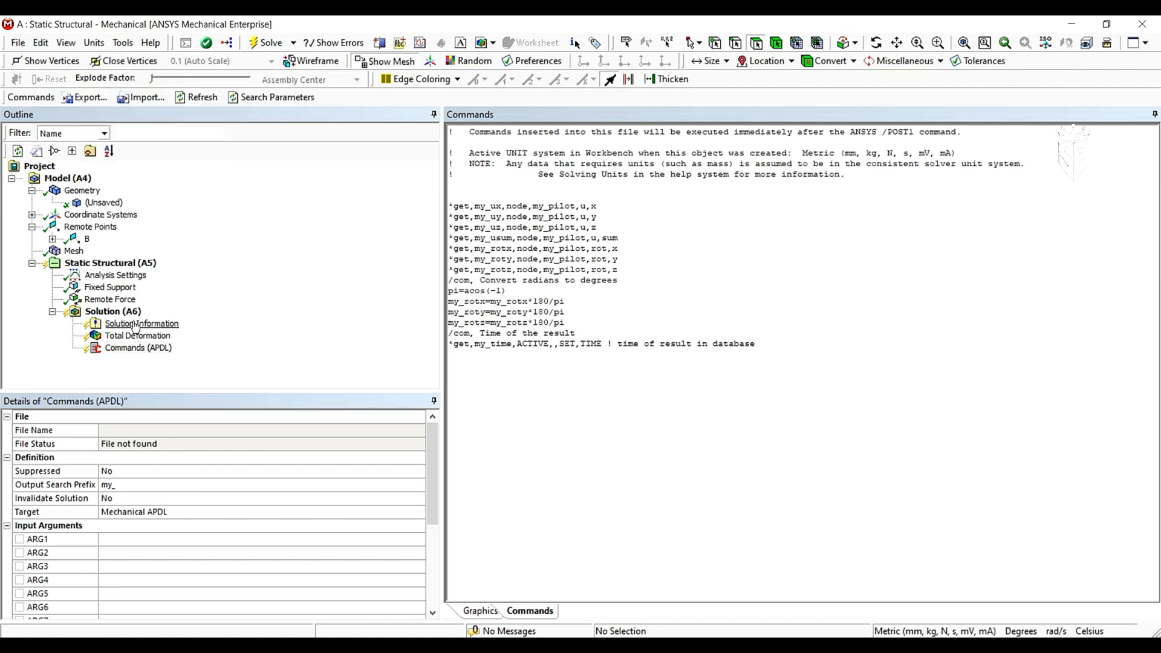
Solve the analysis and display the Total Deformation result, peaking at 8.9802 mm
right_click(113, 311)
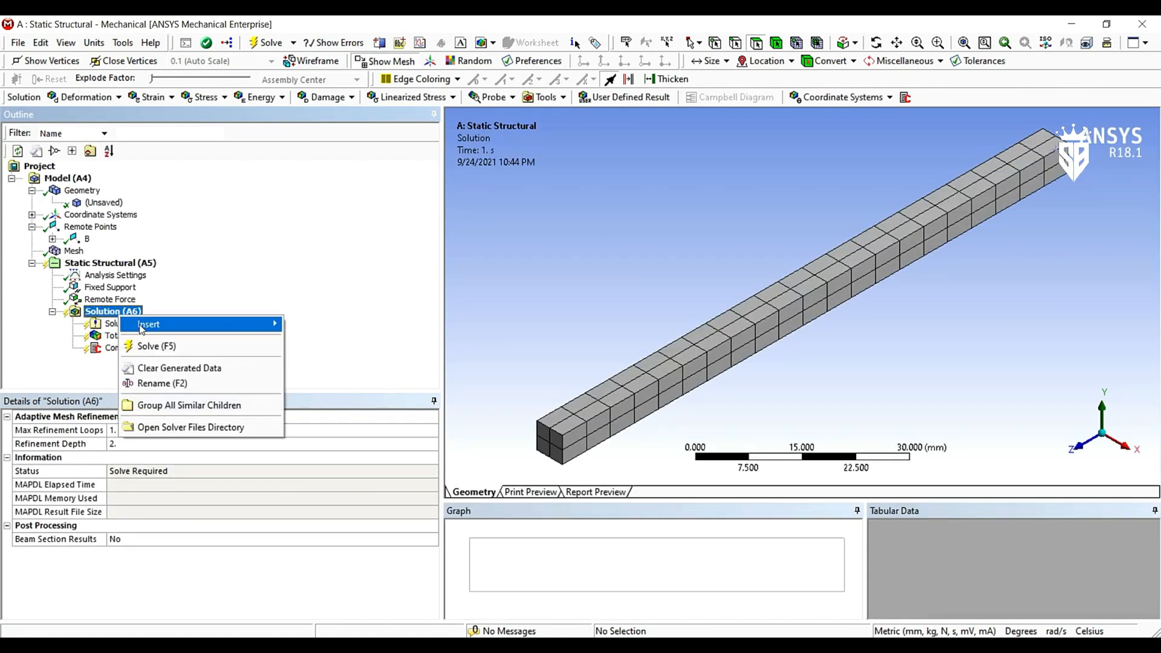
mouse_move(161, 356)
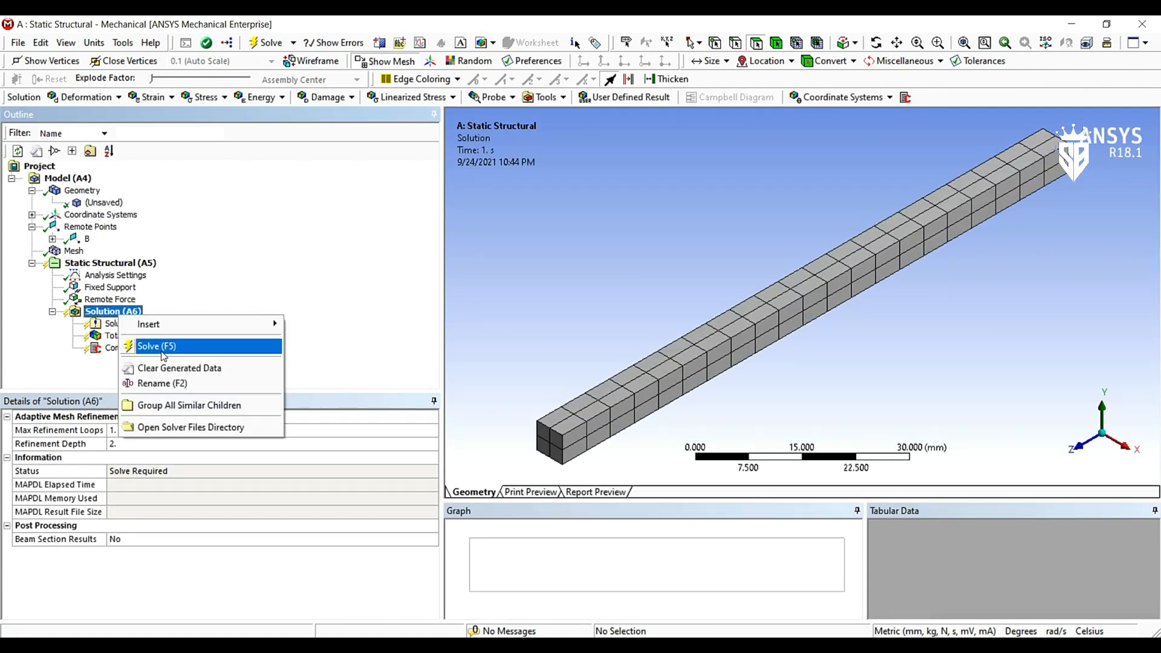
click(156, 346)
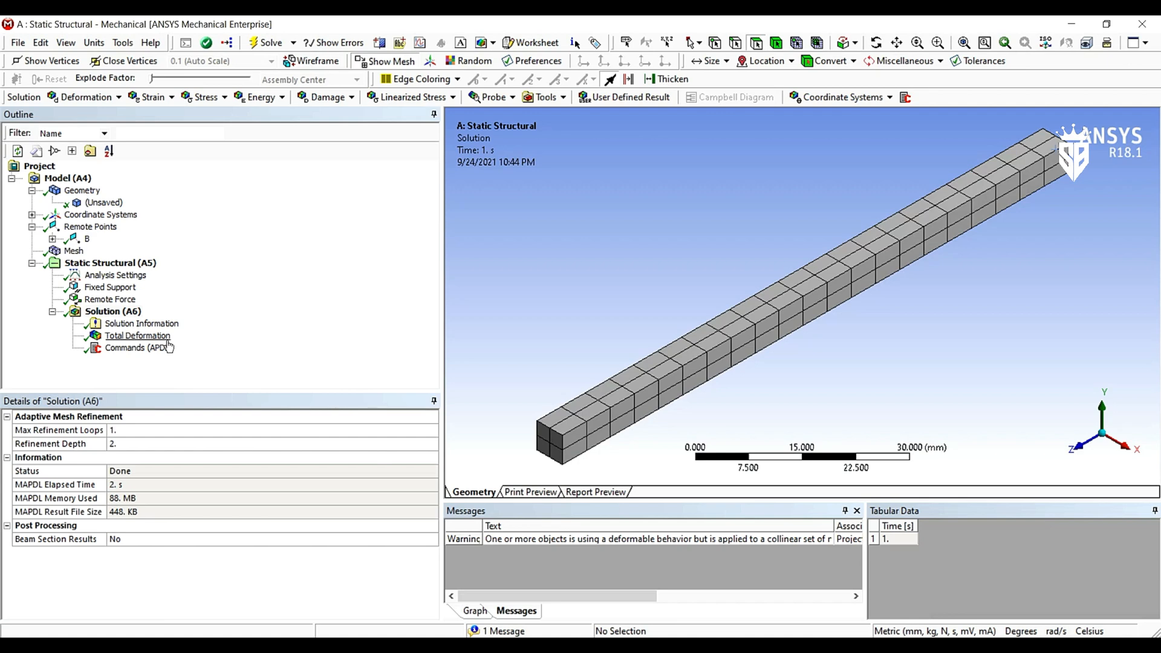
click(136, 336)
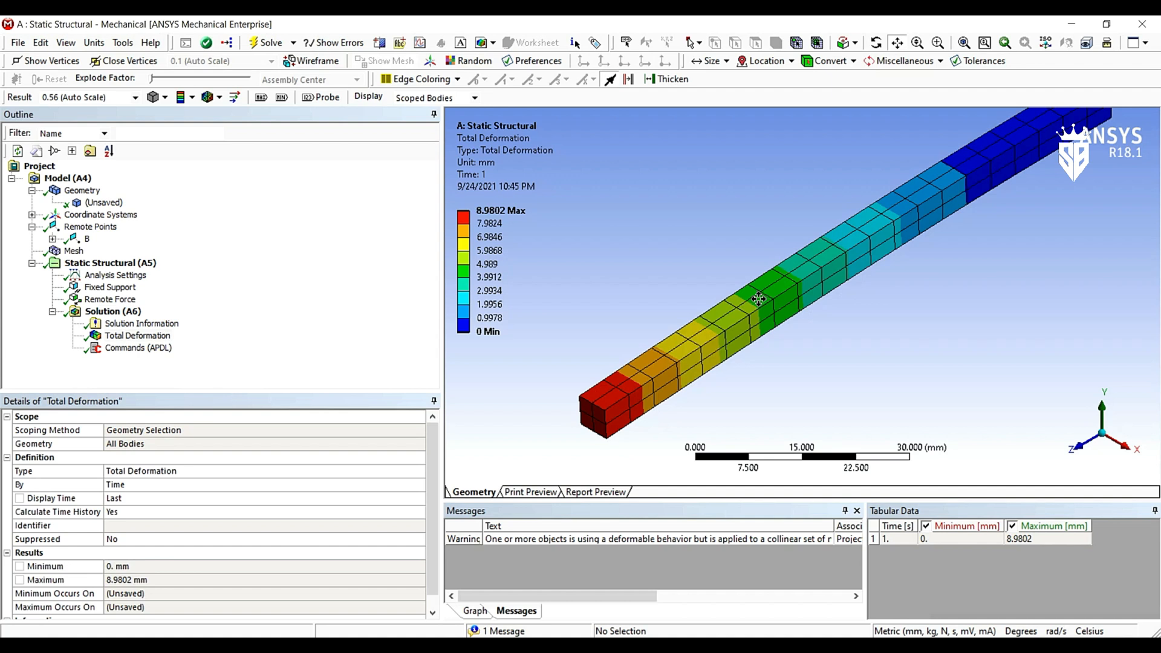
mouse_move(388, 172)
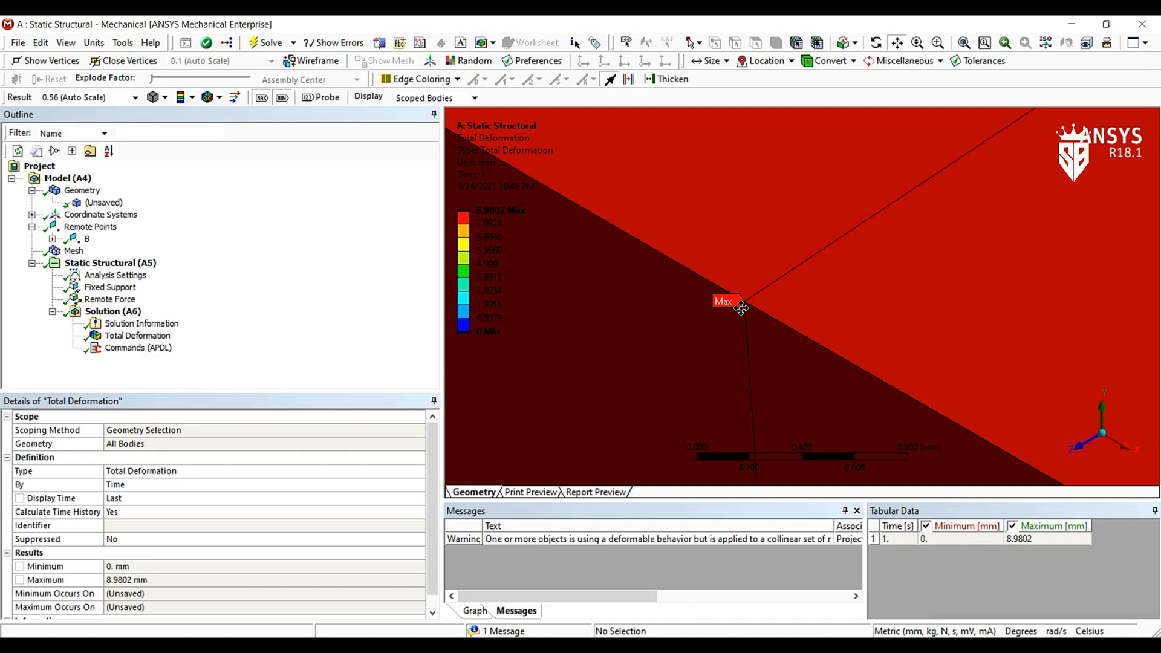
mouse_move(597, 427)
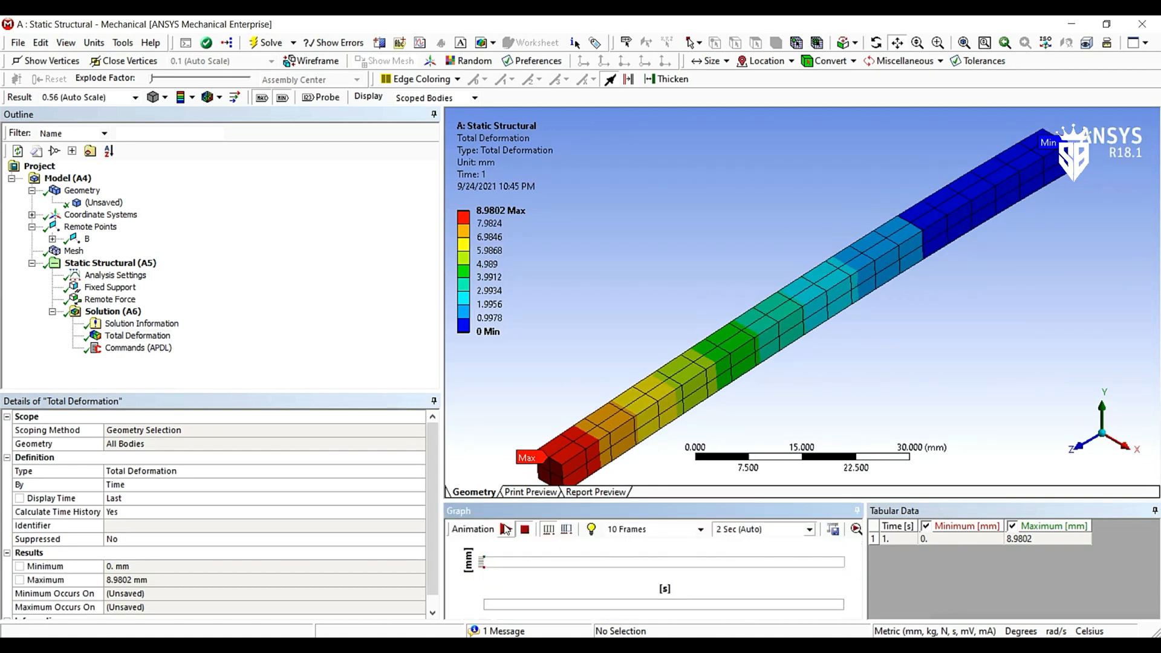
Play and then stop the total deformation animation
click(505, 529)
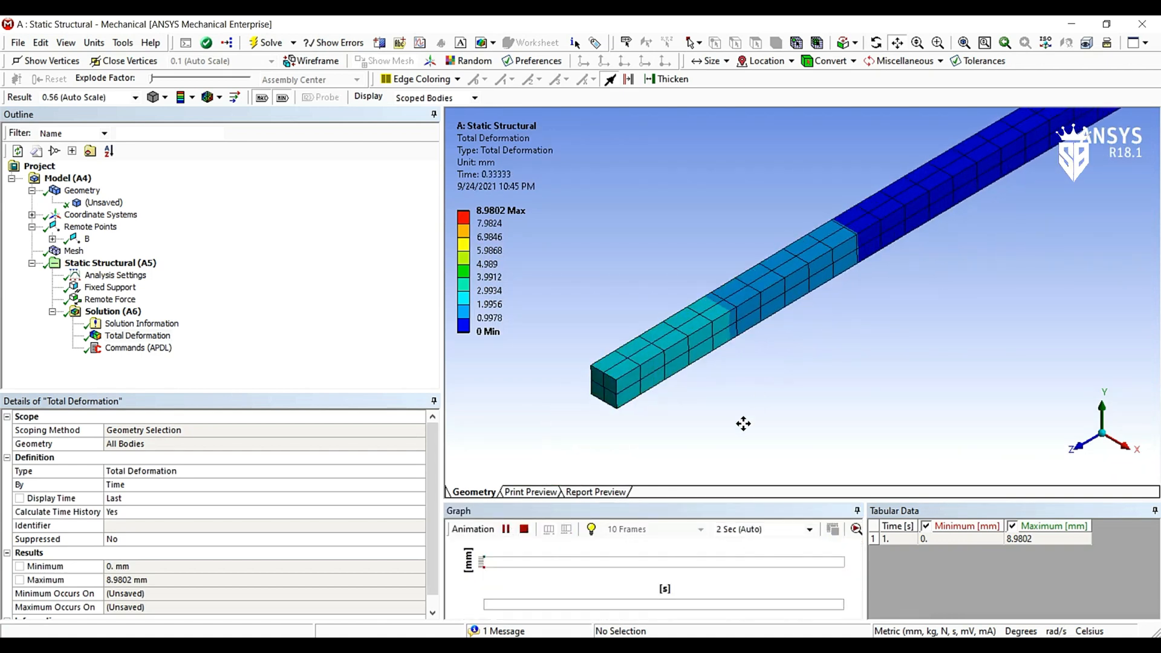
click(524, 529)
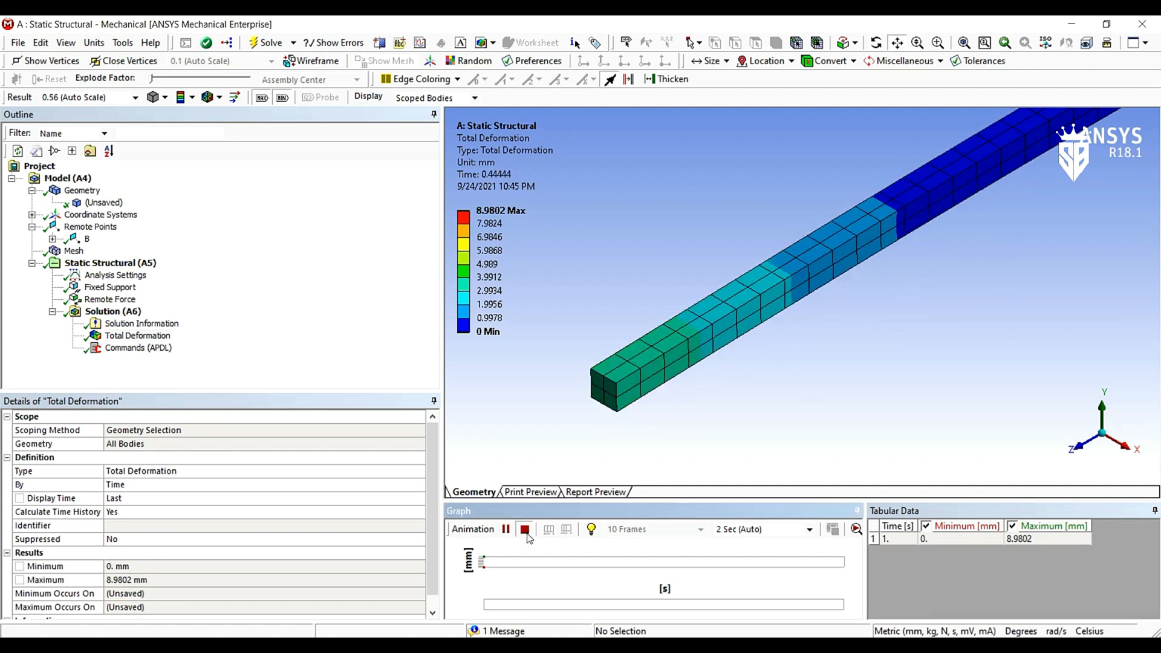
click(525, 529)
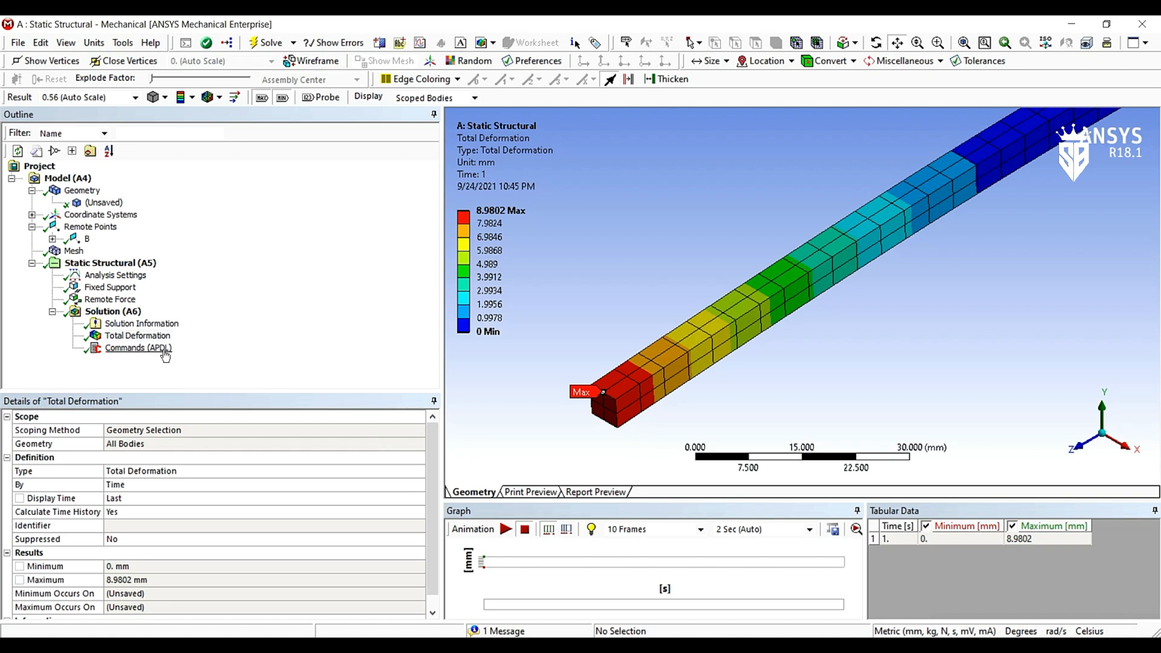
Show the Commands (APDL) results: Uy -8.9738, Uz 0.33814, zero rotations
click(138, 348)
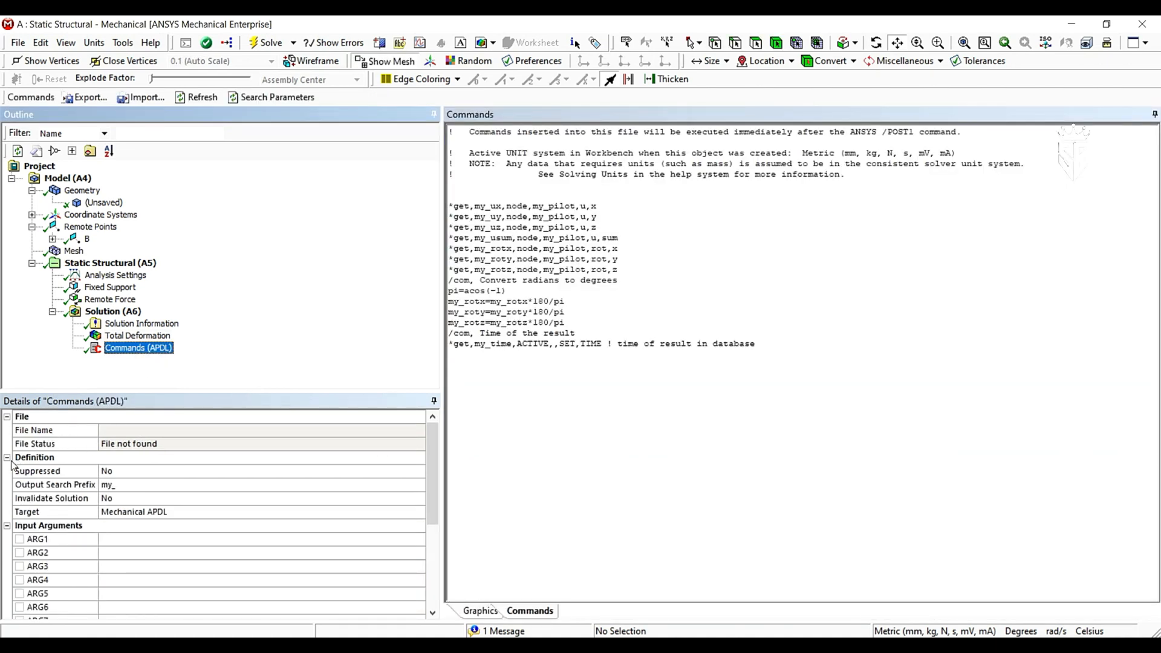
click(6, 457)
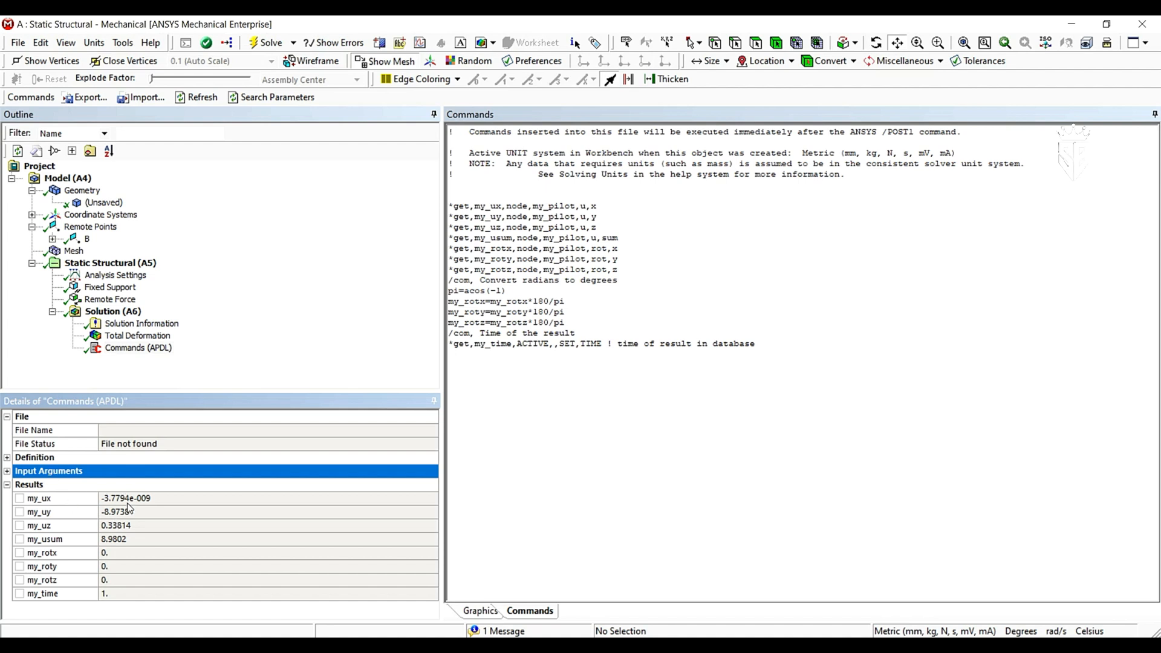
mouse_move(201, 524)
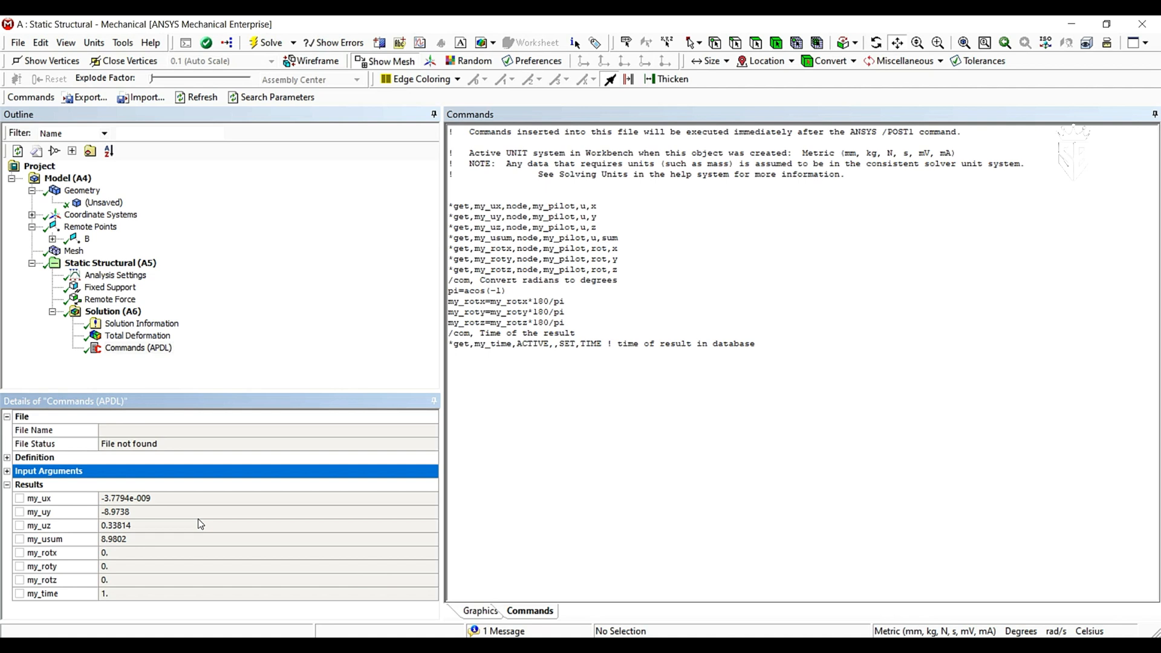
mouse_move(145, 511)
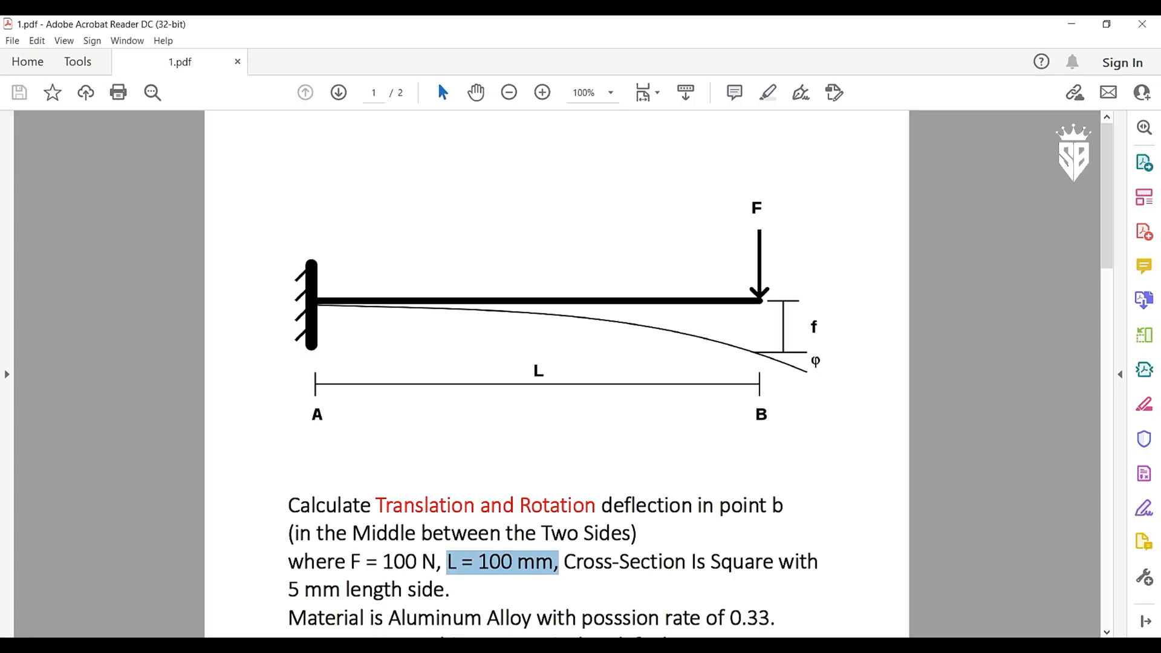
Compare the PDF's point B answers with Mechanical's results and redisplay the 8.9802 mm Total Deformation
scroll(down, 3)
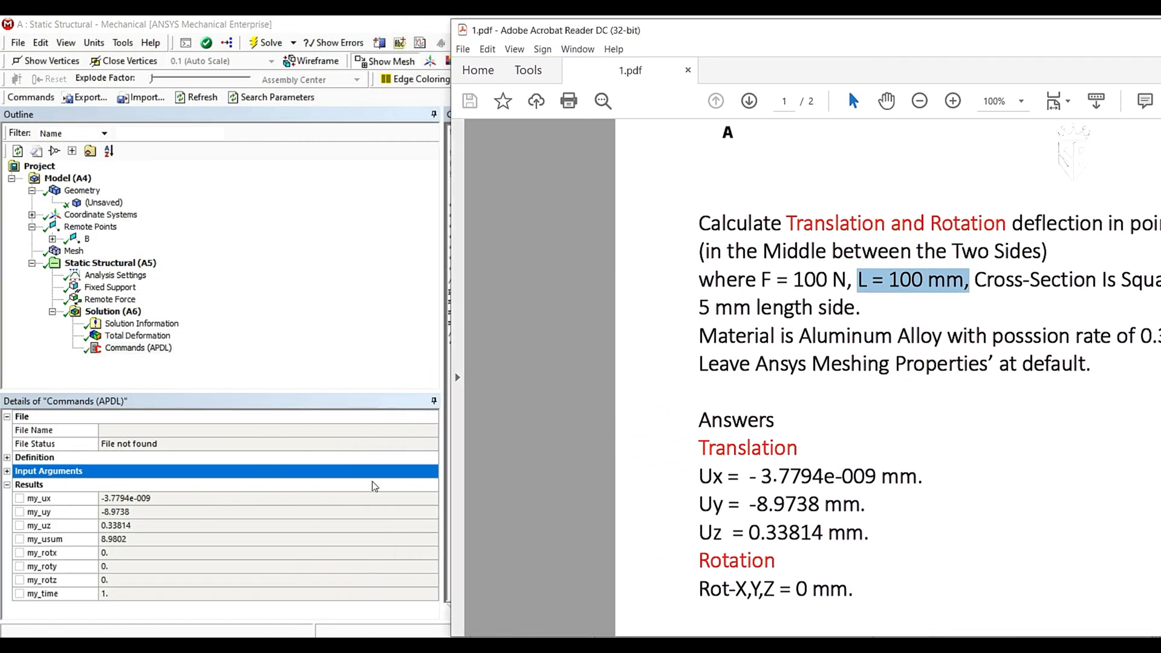
mouse_move(68, 516)
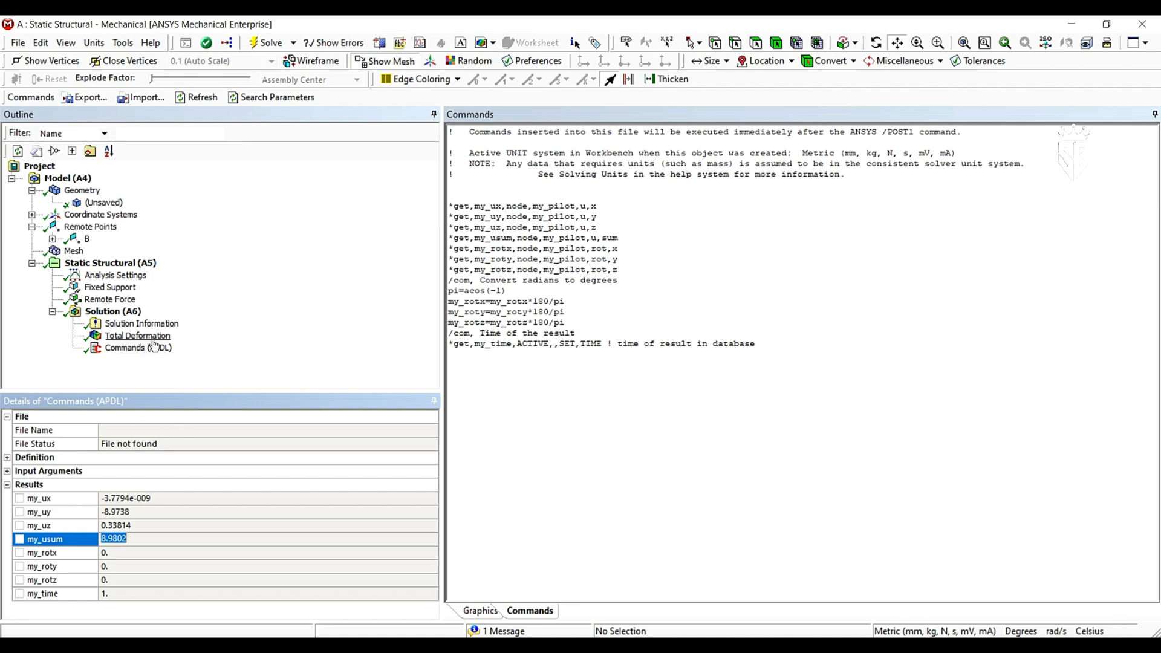
click(138, 336)
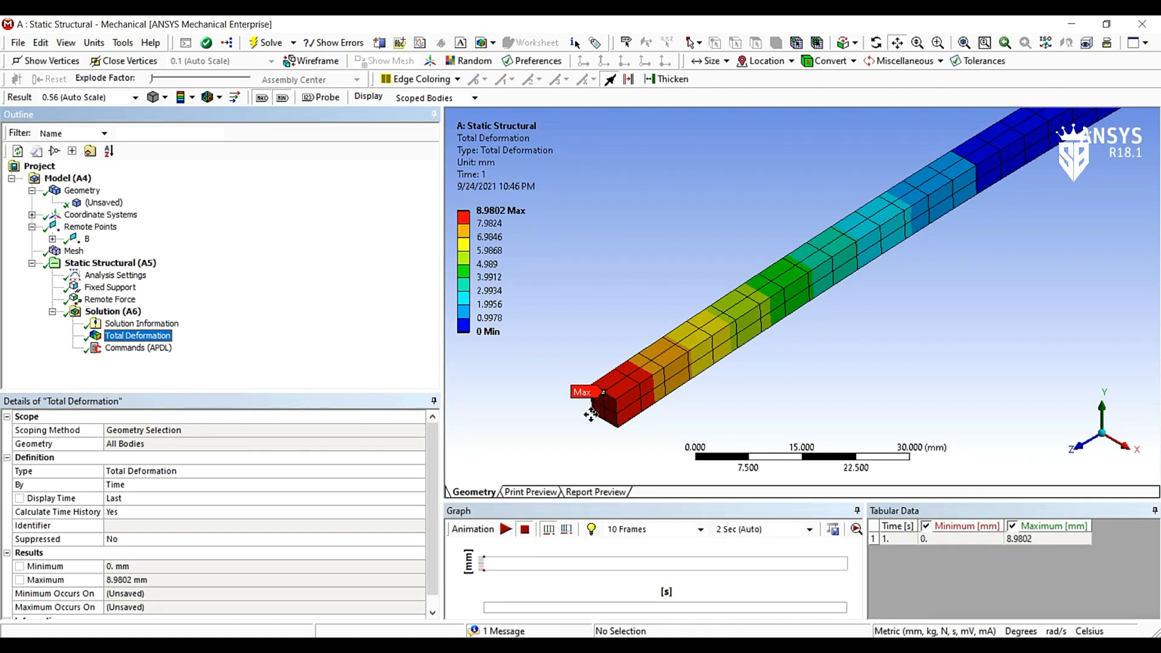
scroll(down, 3)
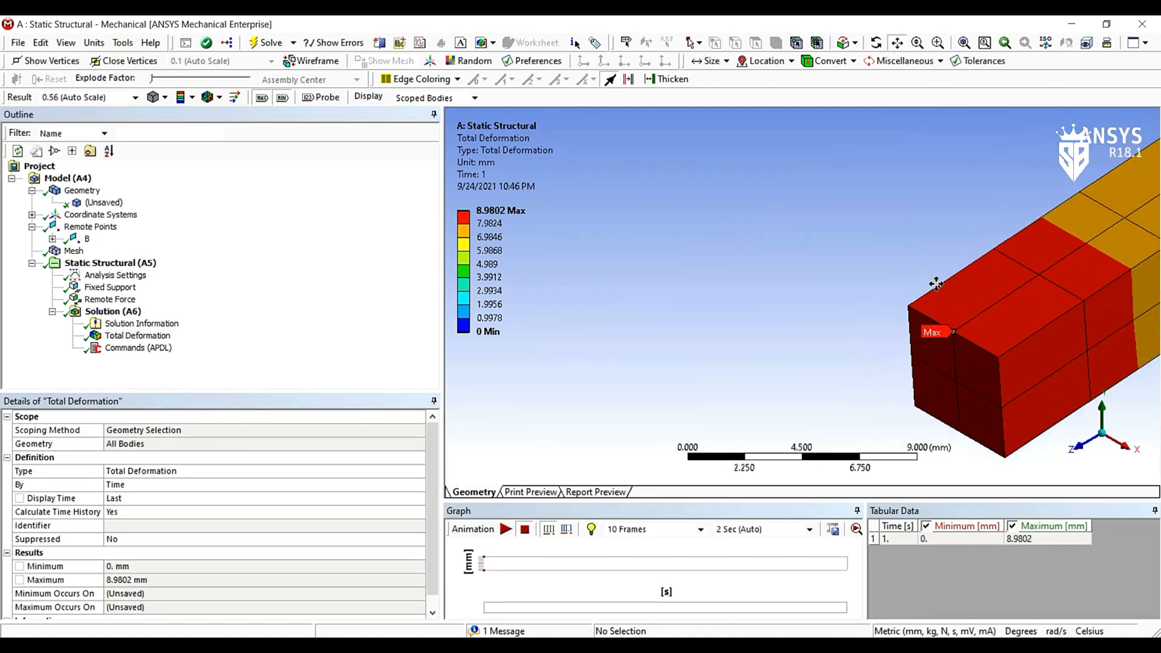